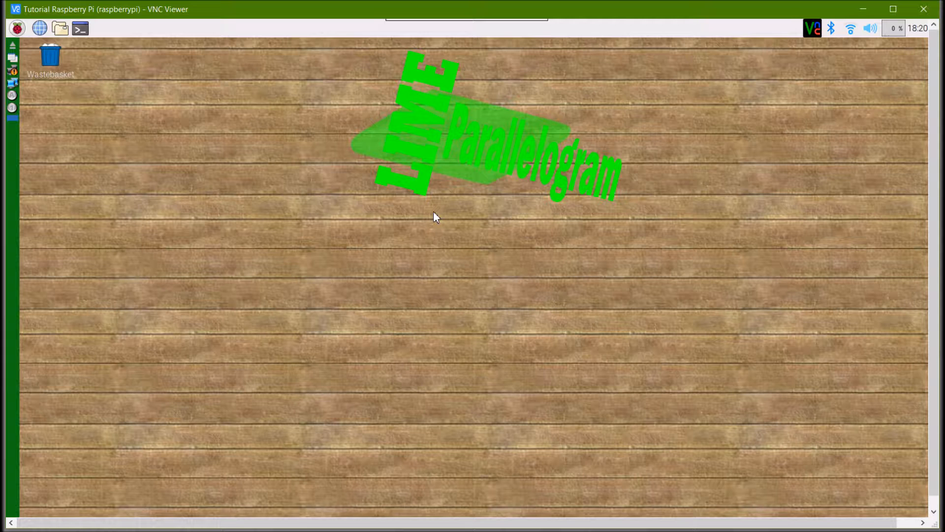
mouse_move(42, 45)
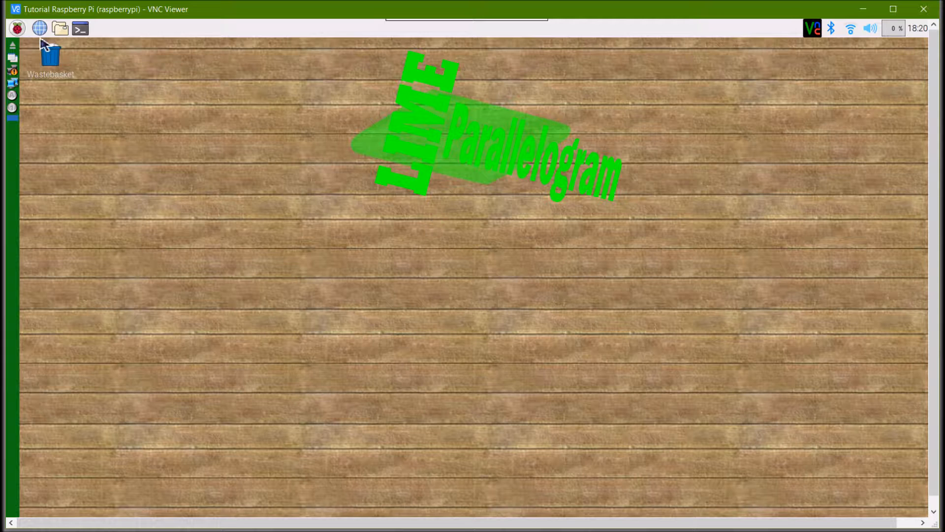
Step: Launch the Python 2 IDLE shell from the Raspberry Pi Programming menu
left_click(17, 28)
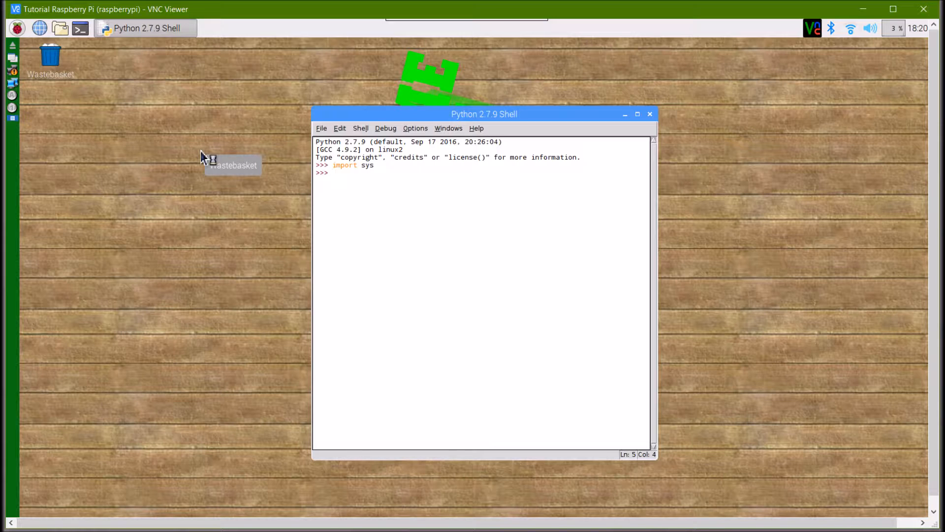
Step: Run sys.path in the shell and pick out the /usr/lib/python2.7 module folder entry
type("sys.pa")
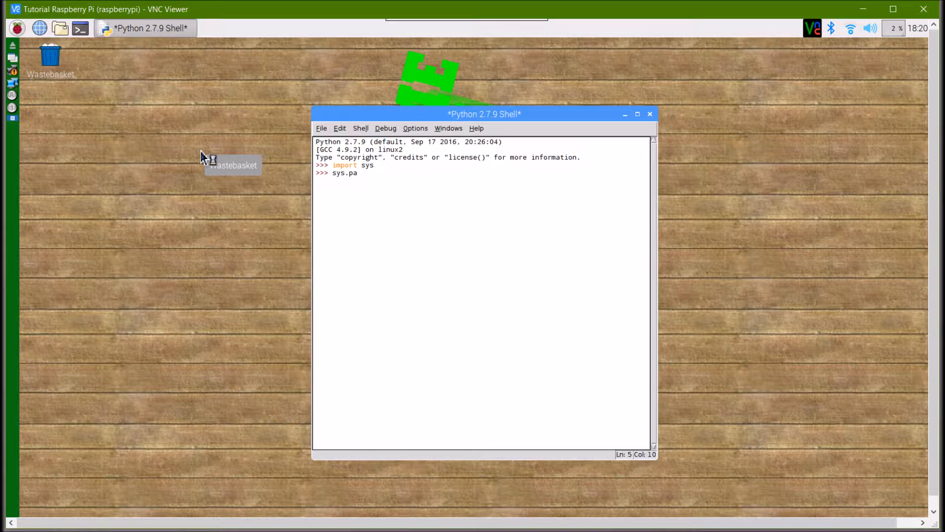
key("Return")
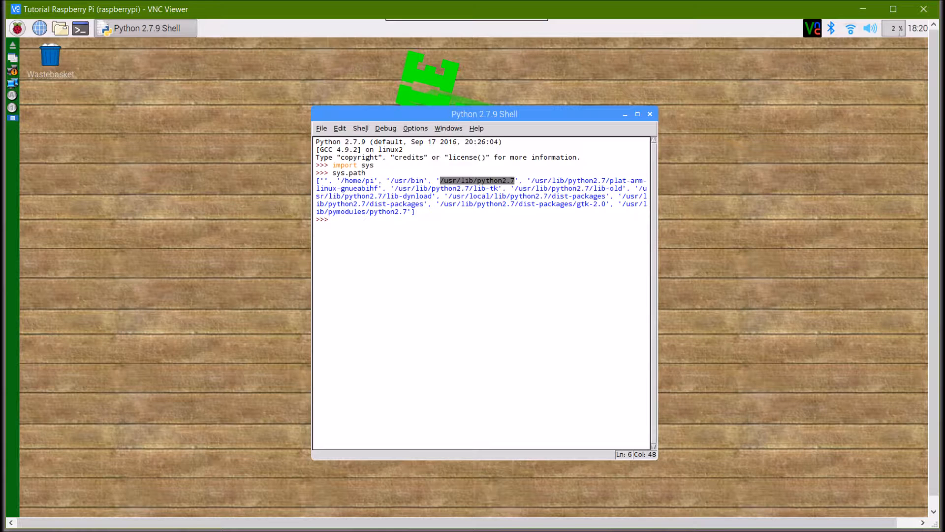
left_click(650, 114)
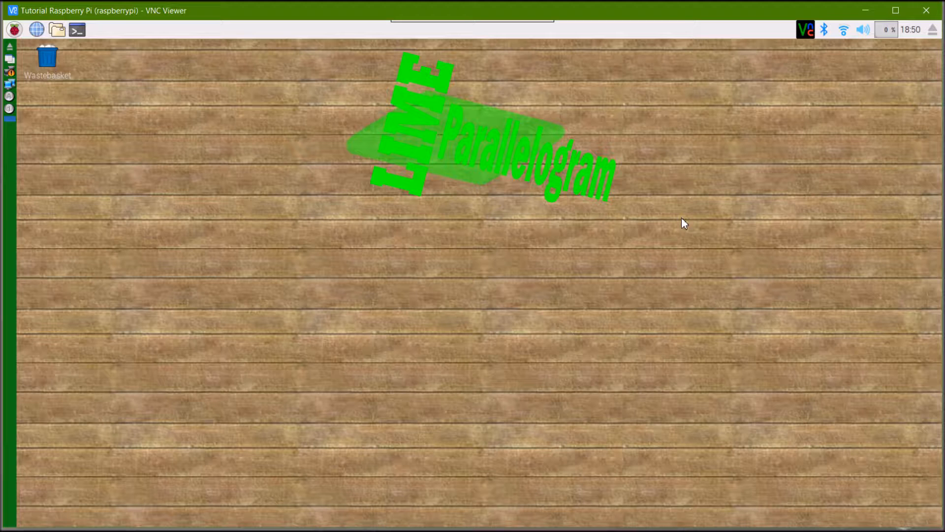
mouse_move(77, 29)
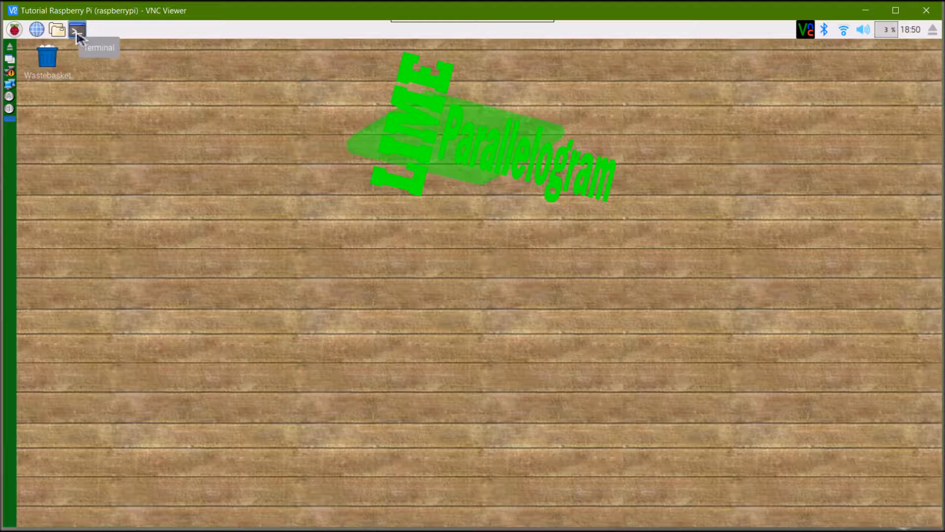
Step: Start the PCManFM file manager as root with sudo pcmanfm from a terminal
left_click(77, 29)
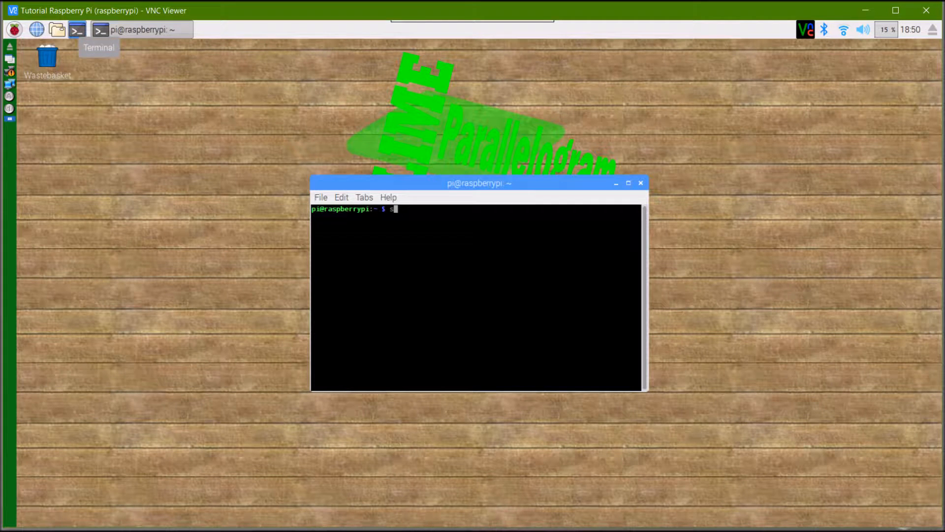
type("udo pcman")
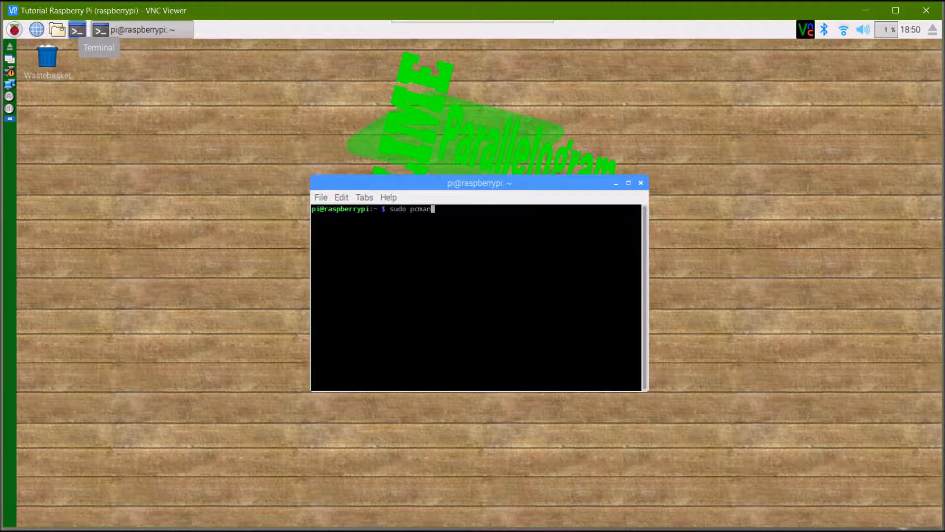
key("Return")
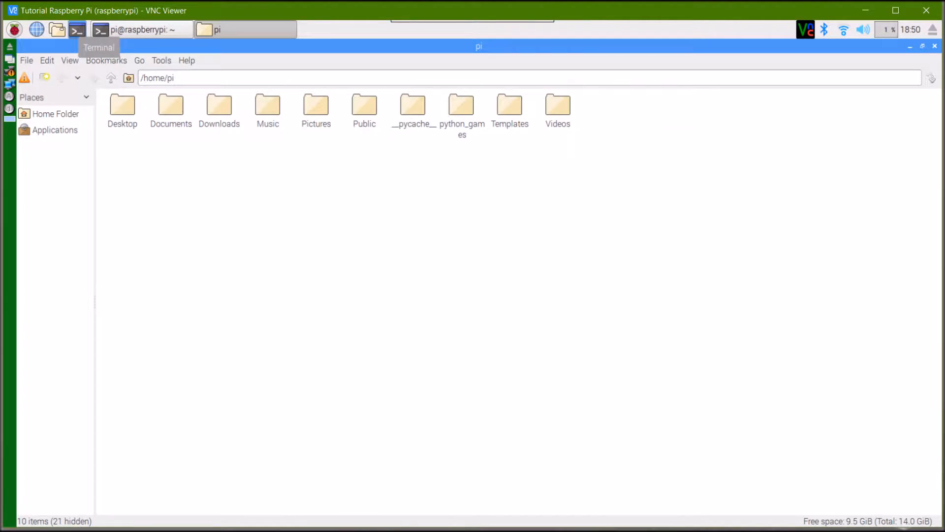
mouse_move(110, 77)
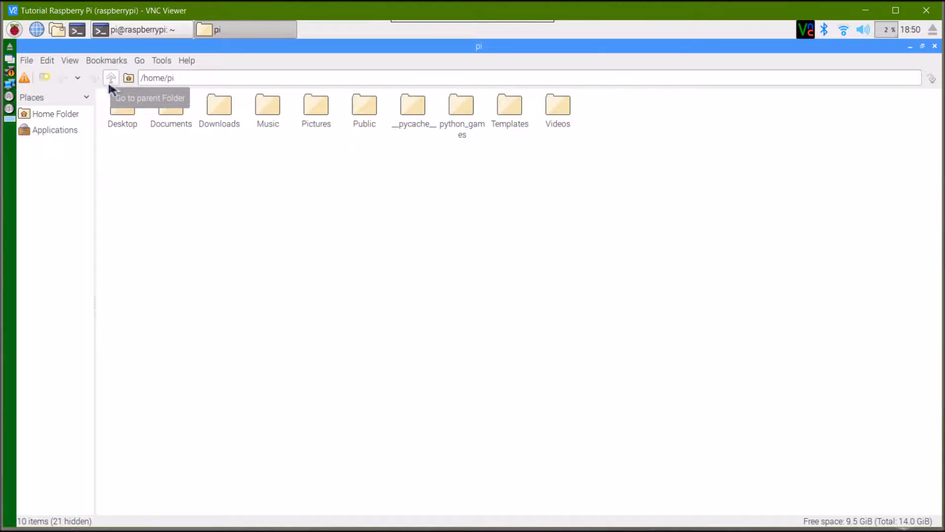
Step: Browse from the root folder into /usr/lib/python2.7
left_click(110, 77)
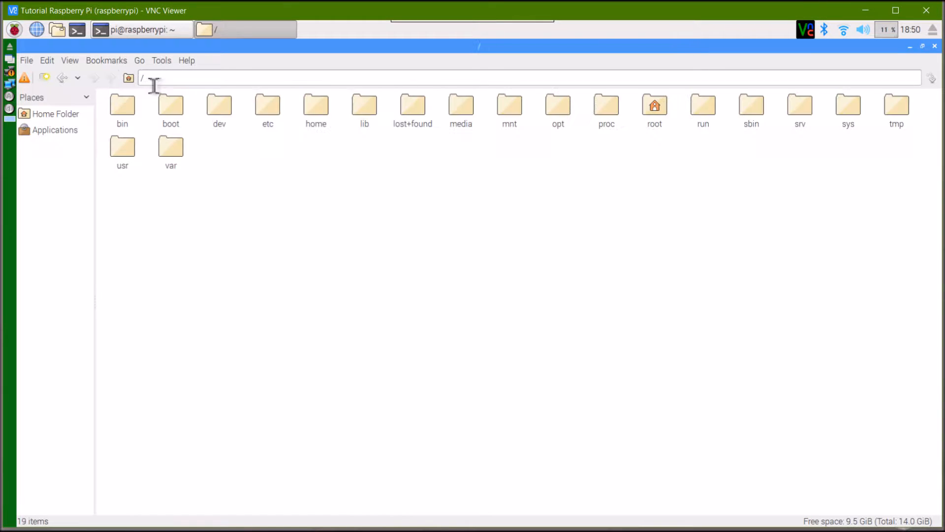
mouse_move(300, 230)
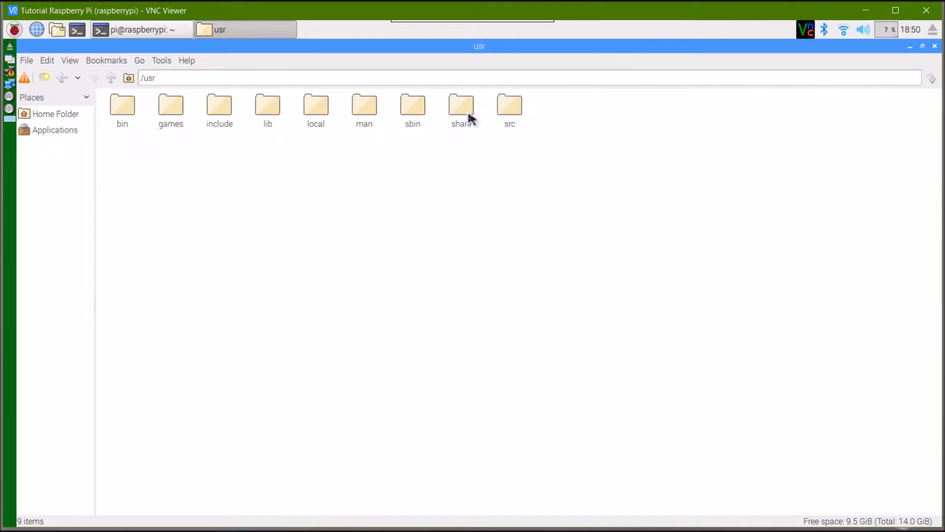
double_click(267, 105)
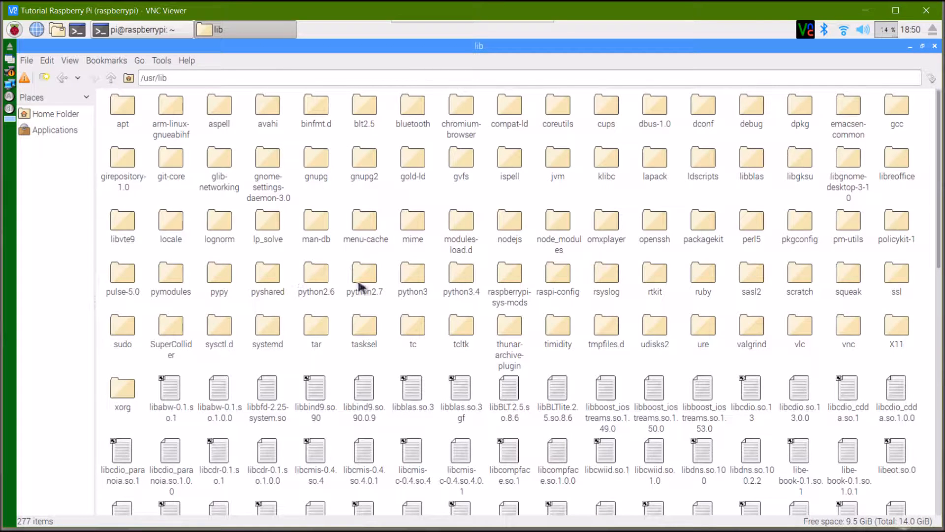
double_click(364, 275)
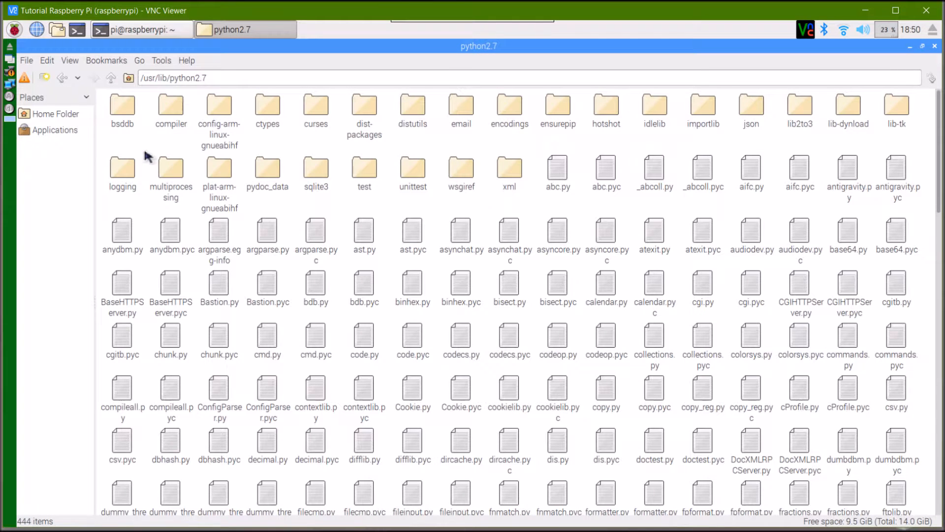
Step: Create a new folder named MyModules inside /usr/lib/python2.7
right_click(148, 155)
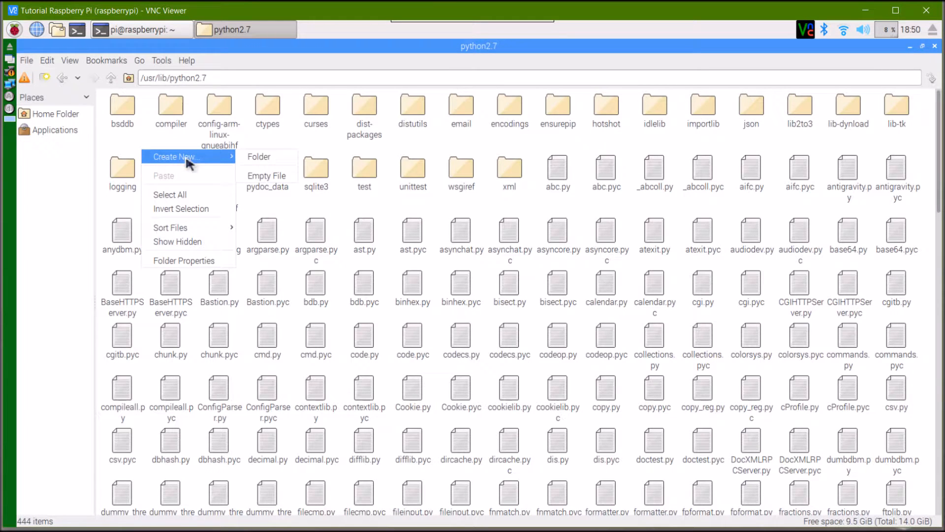
left_click(259, 156)
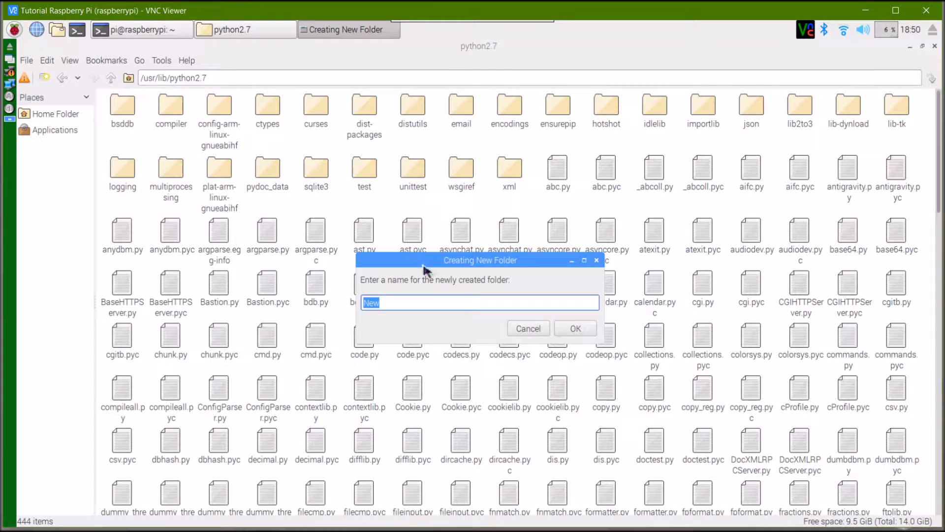
type("MyModules")
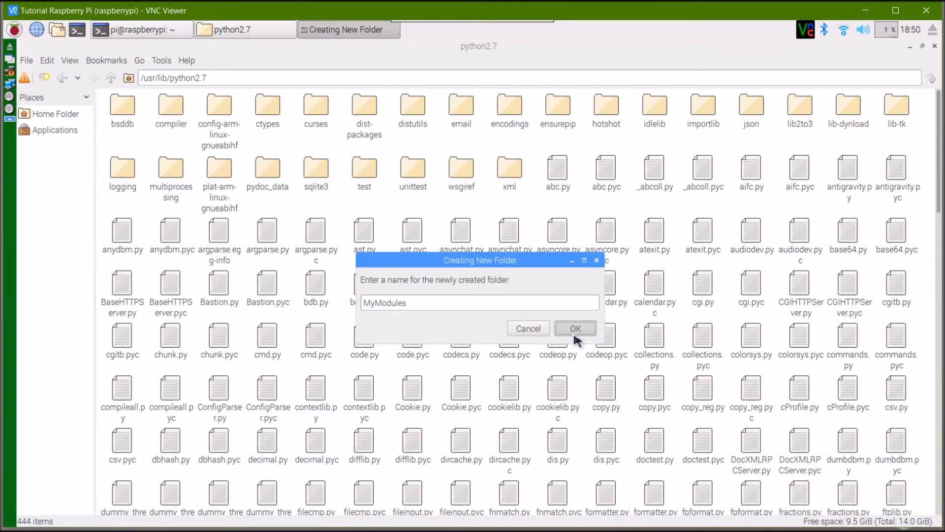
left_click(573, 327)
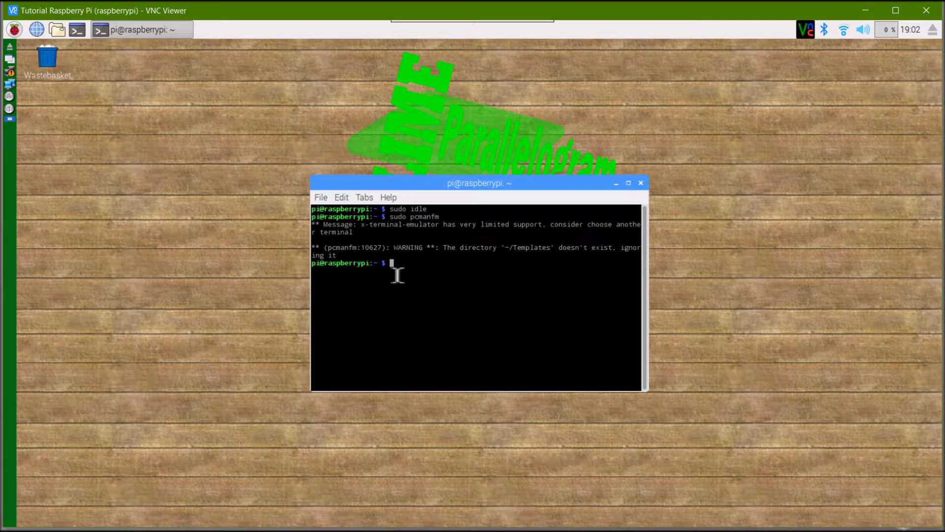
Step: Start a root IDLE shell with sudo idle and reach its File menu
type("sudo idle")
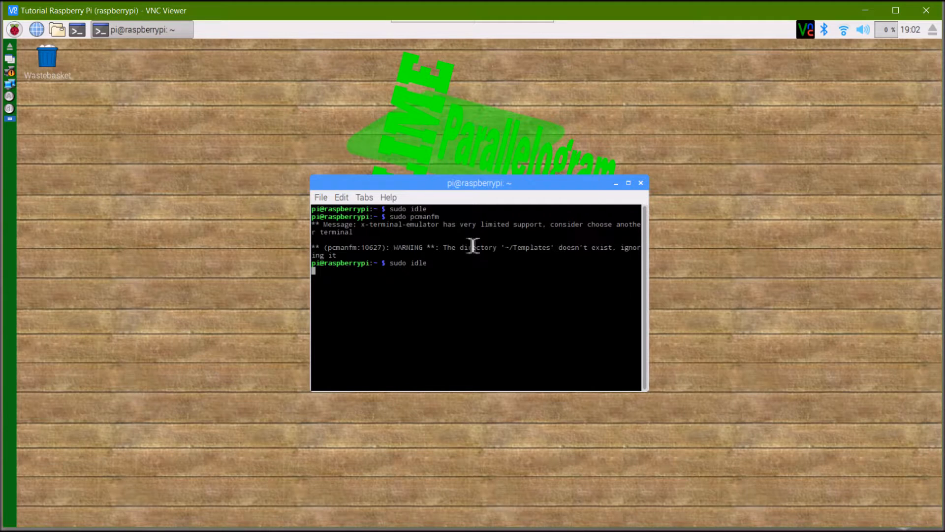
left_click(607, 61)
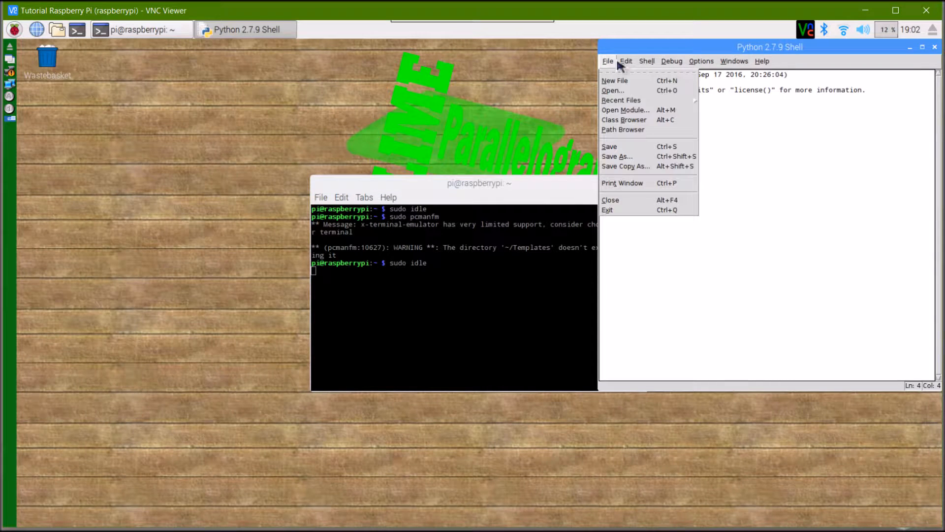
Step: Write def func(): with a #Code here comment and print("Hello World") in a new script
left_click(614, 80)
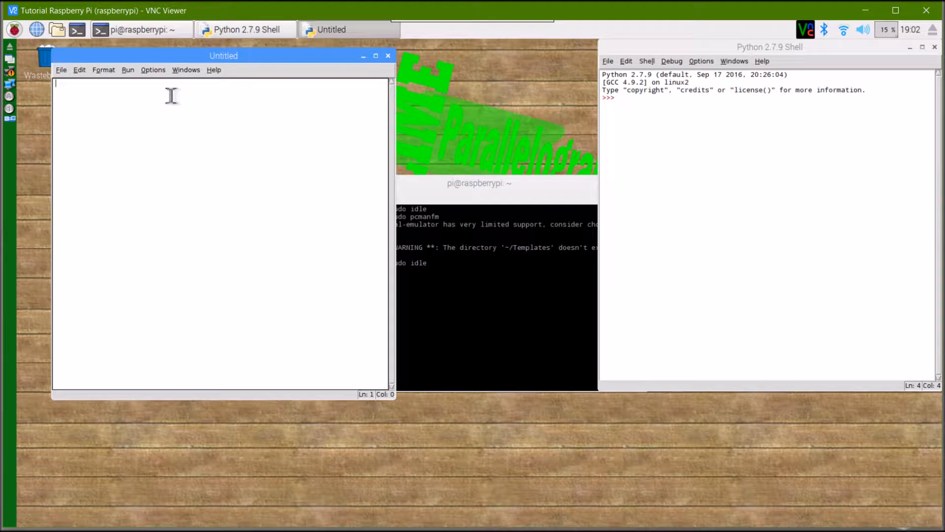
type("df")
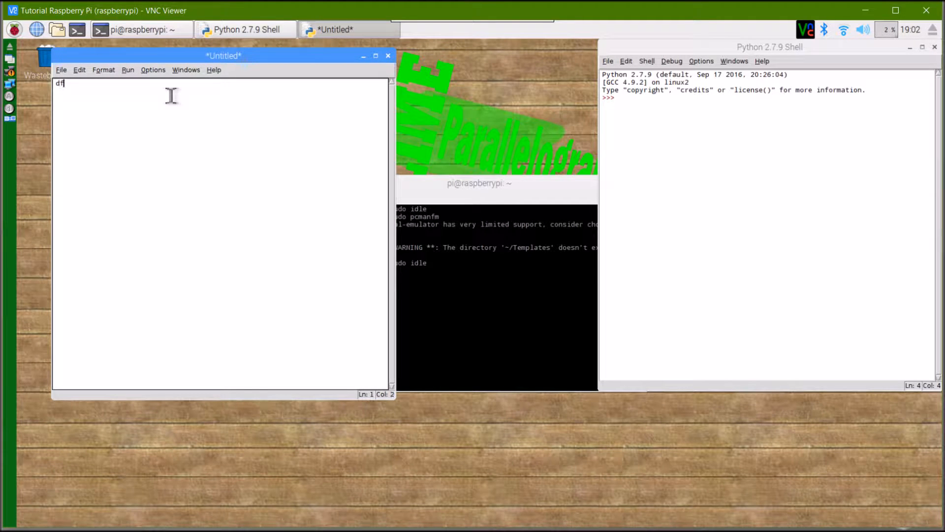
type("ef")
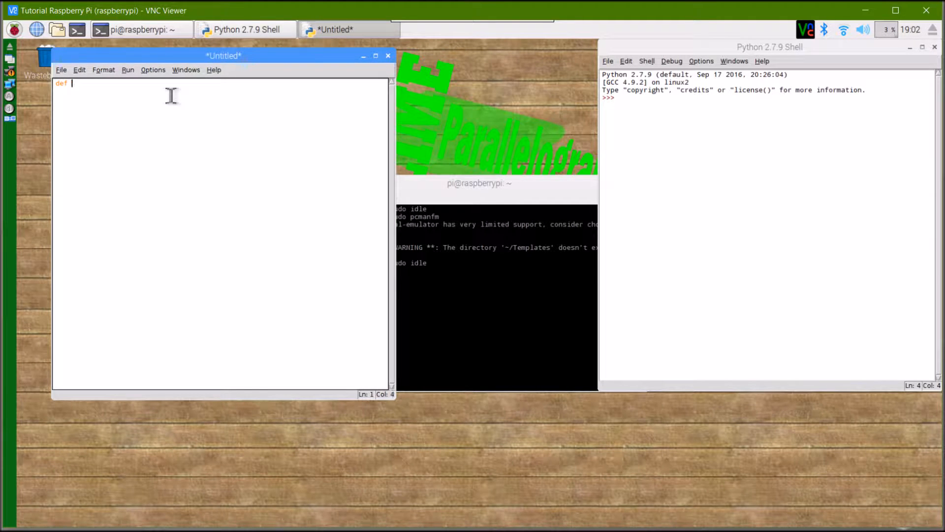
type("func()")
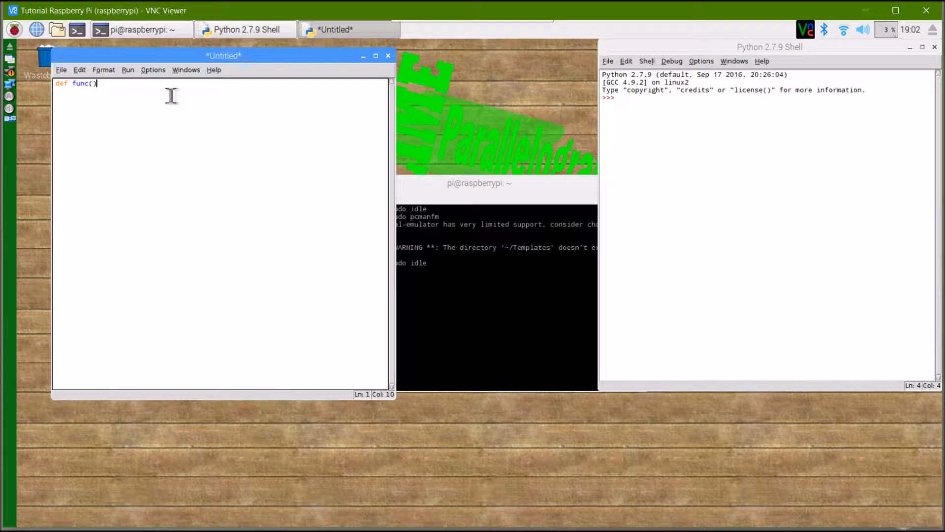
type(":")
type("#c")
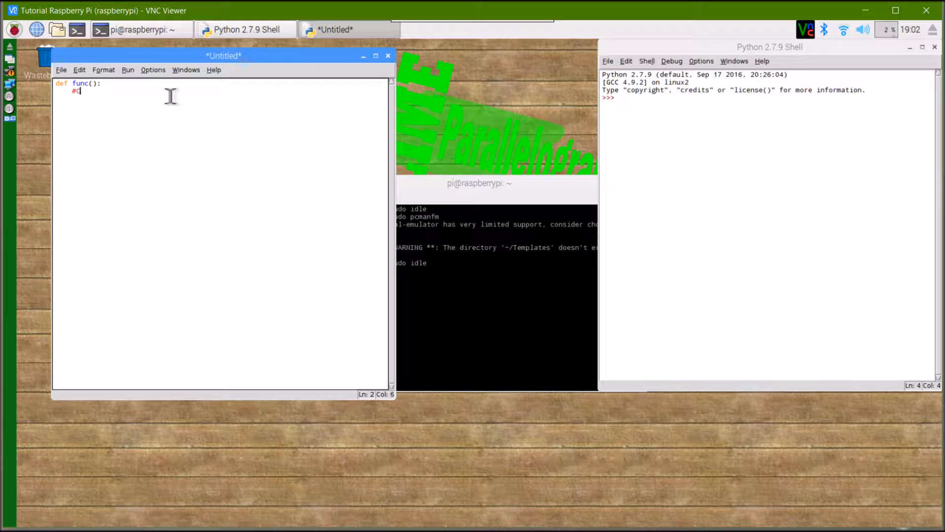
type("ode here")
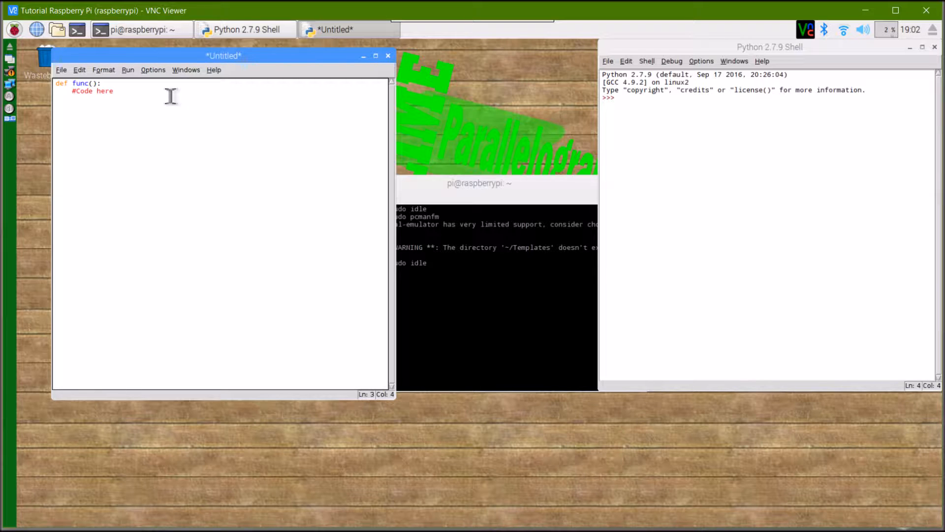
type("print(\"")
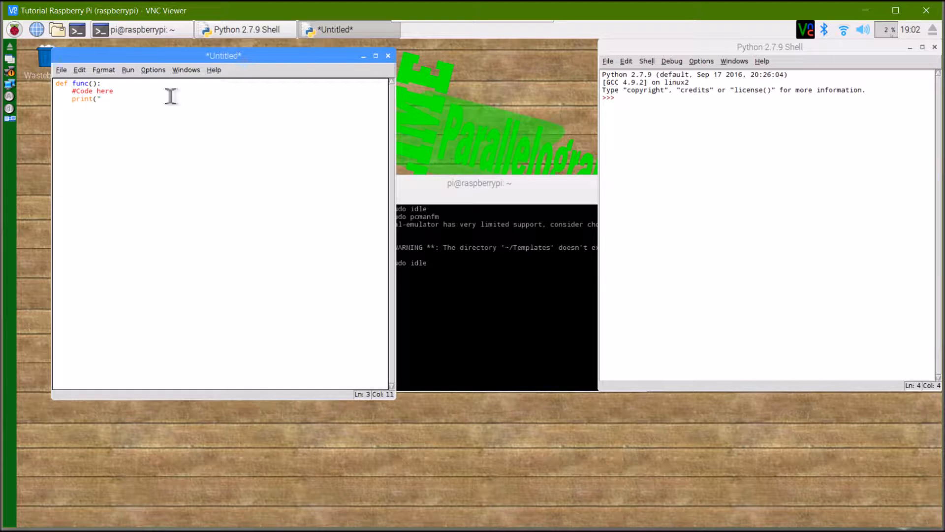
type("Hello Wor")
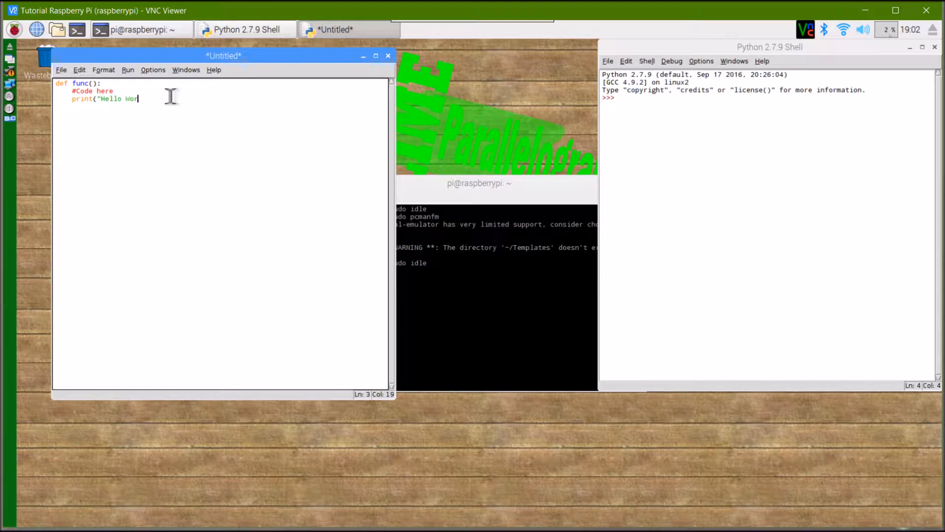
type("ld\")")
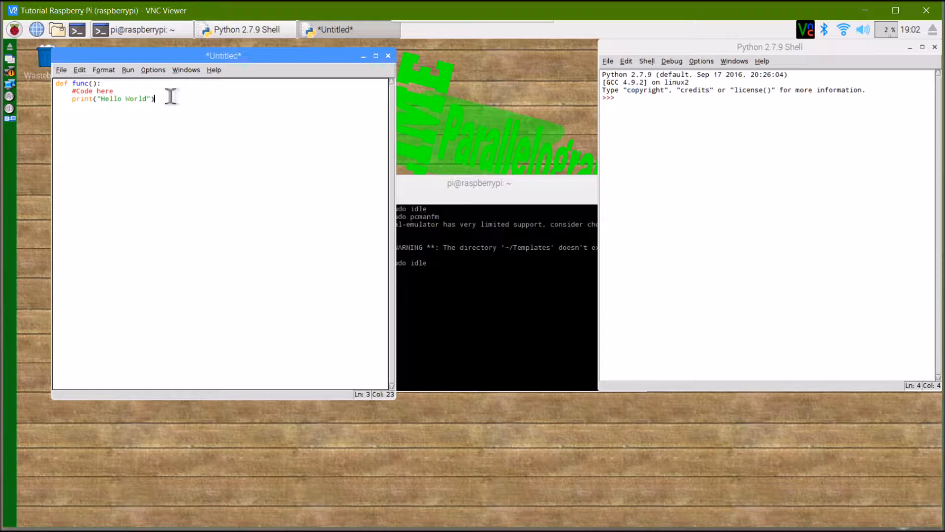
left_click(60, 70)
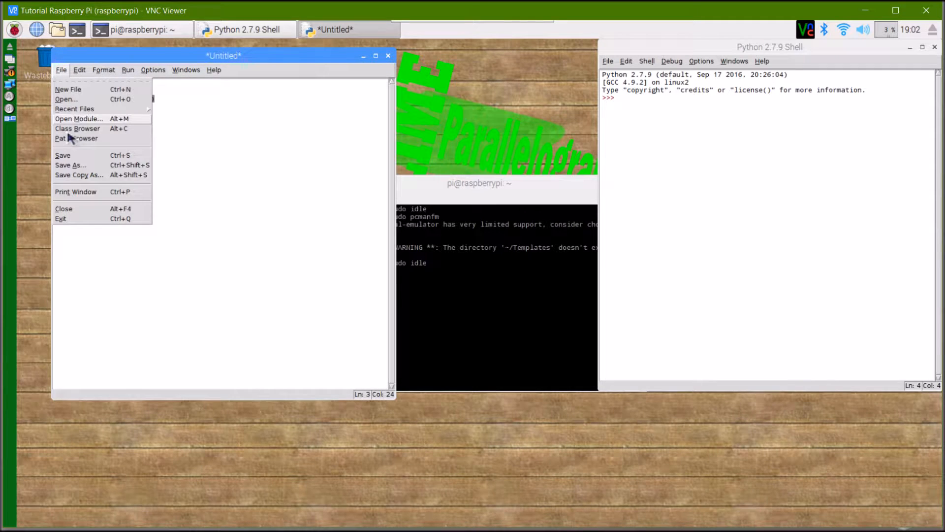
Step: In Save As, browse from the filesystem root to /usr/lib/python2.7/MyModules
left_click(70, 165)
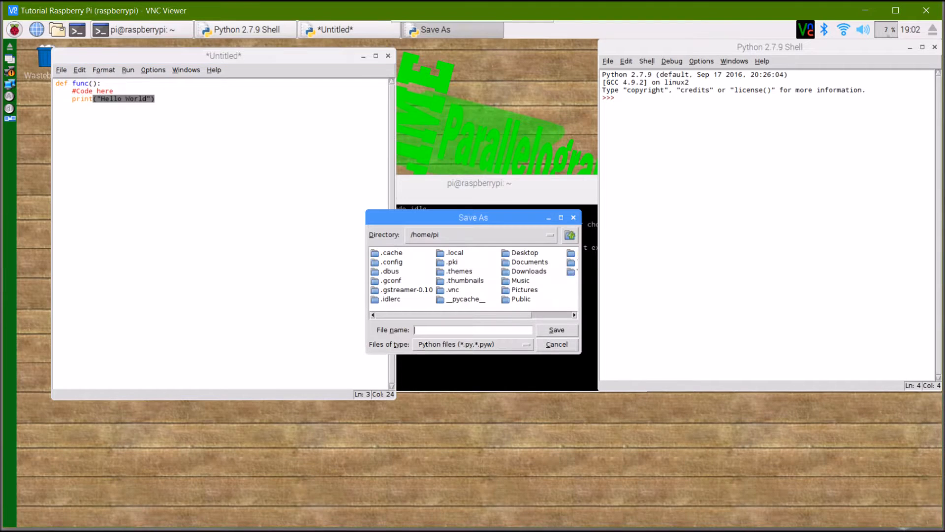
mouse_move(638, 220)
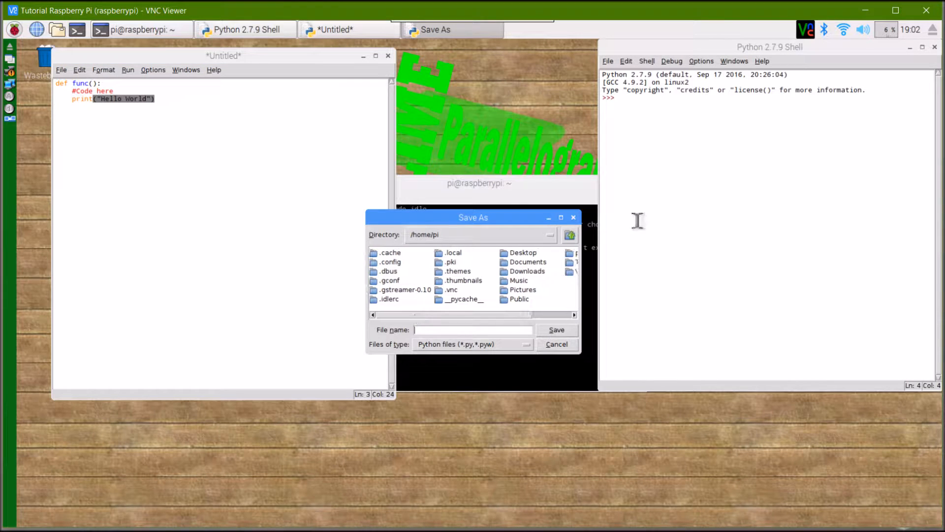
left_click(569, 235)
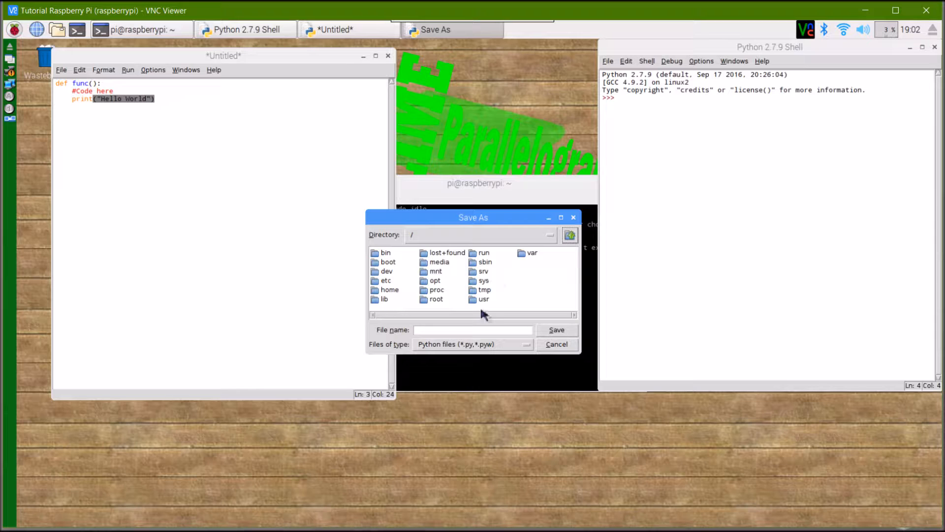
left_click(485, 300)
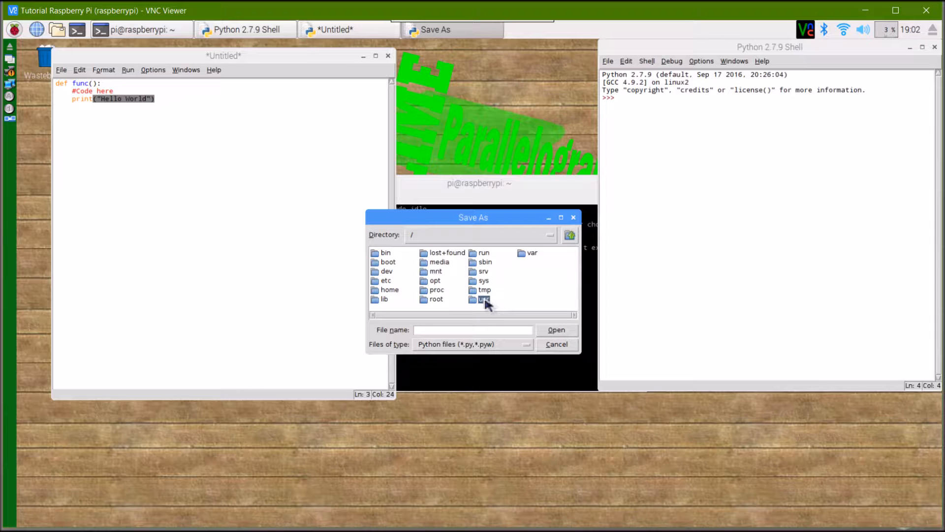
double_click(484, 299)
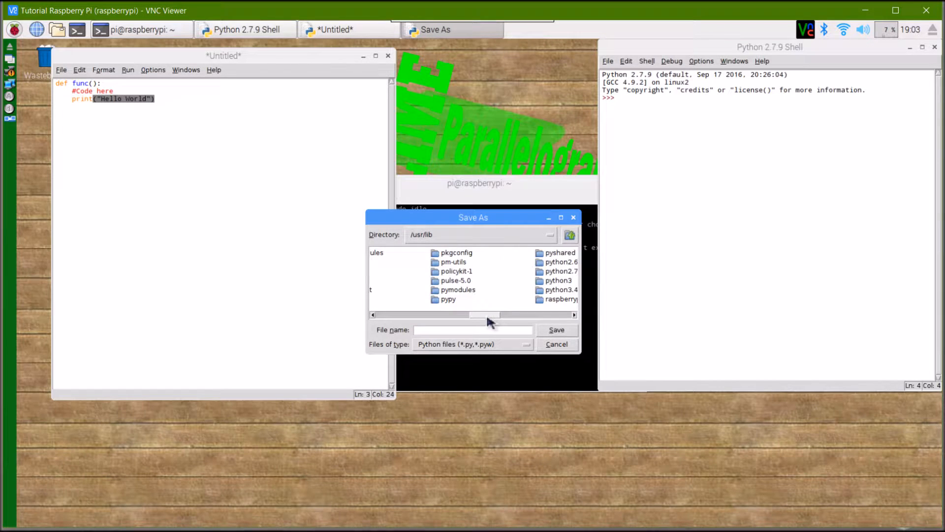
left_click(559, 272)
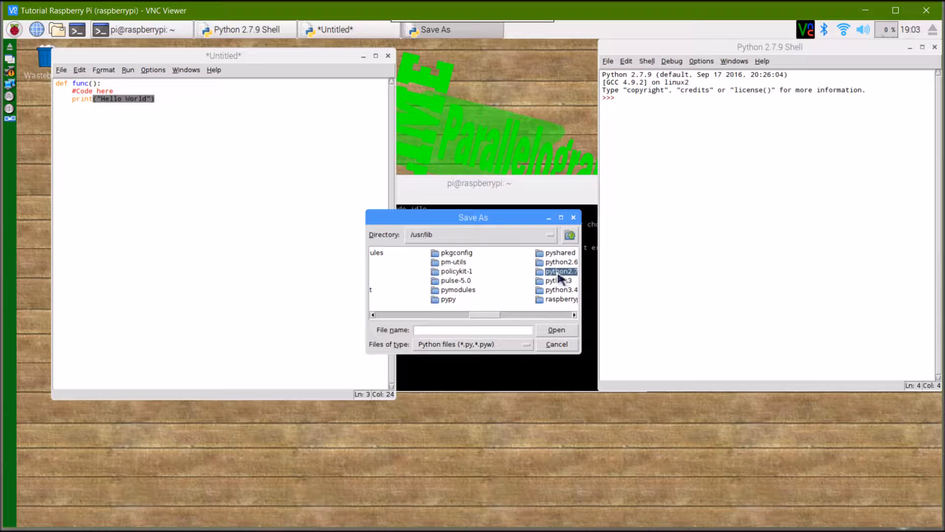
double_click(561, 272)
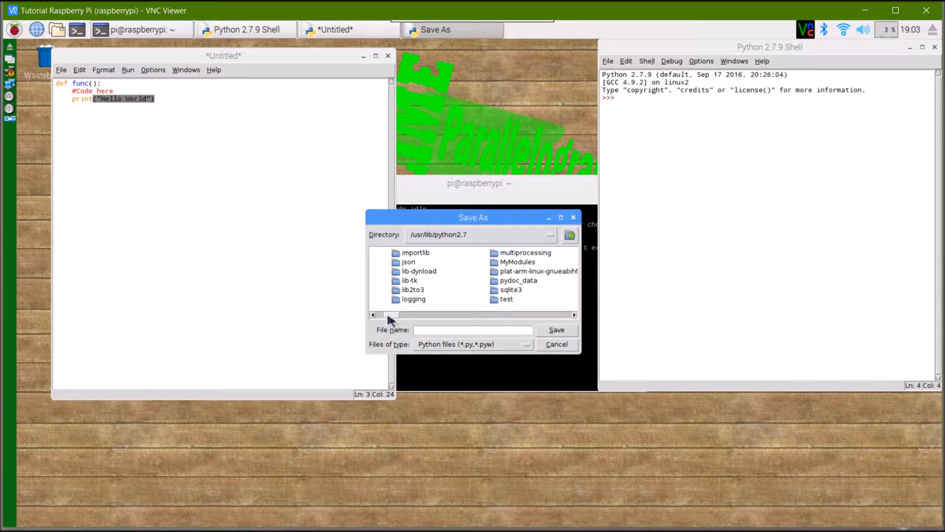
double_click(517, 262)
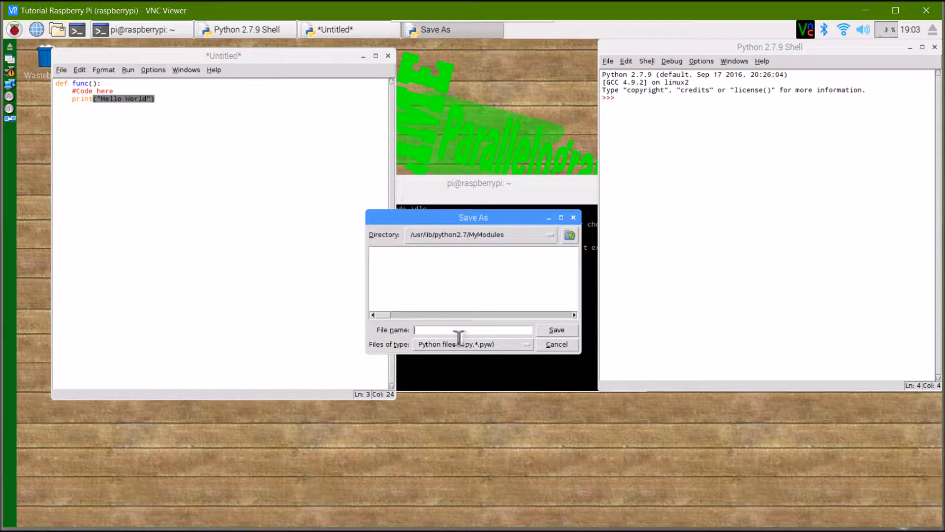
Step: Save the script there as MyModule.py
type("M")
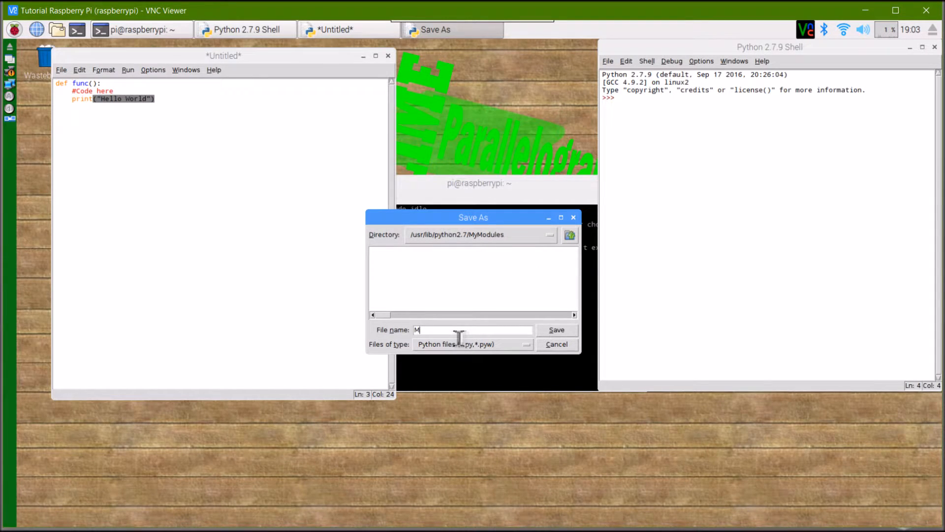
type("yModule")
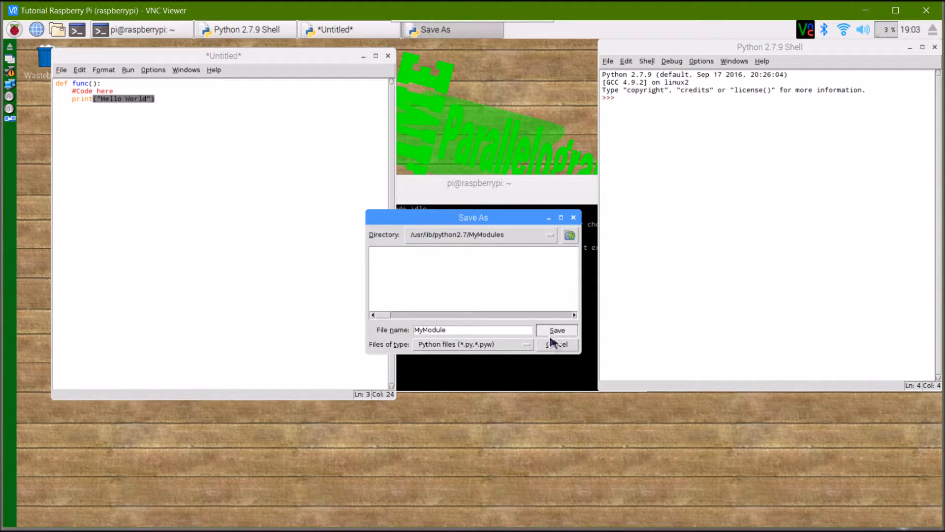
left_click(556, 330)
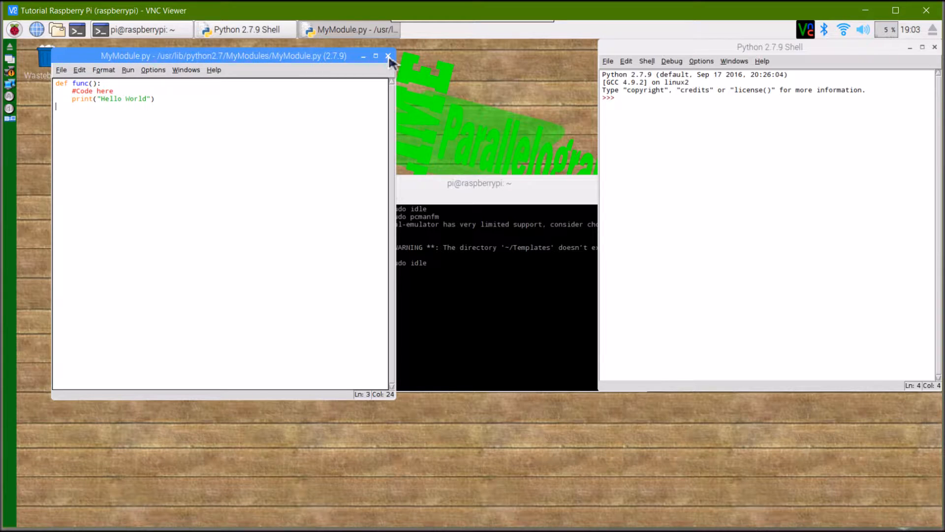
mouse_move(193, 85)
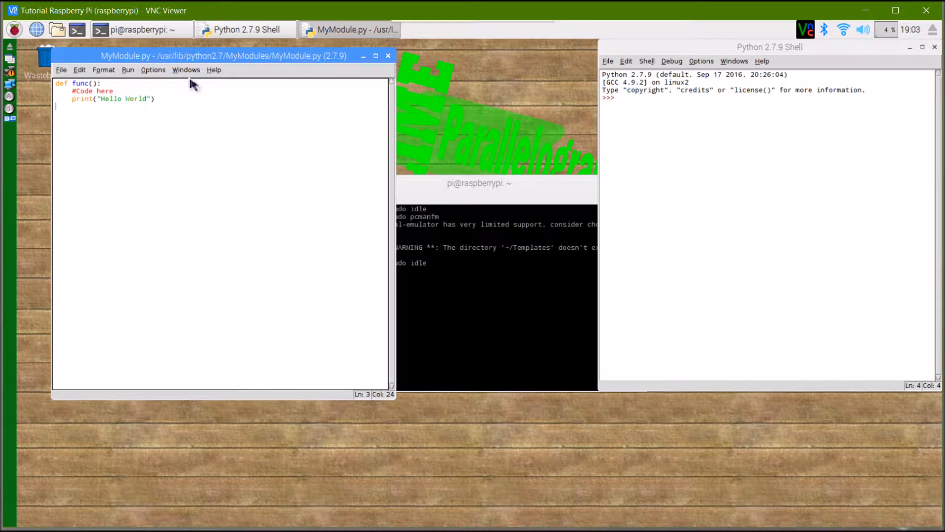
mouse_move(192, 65)
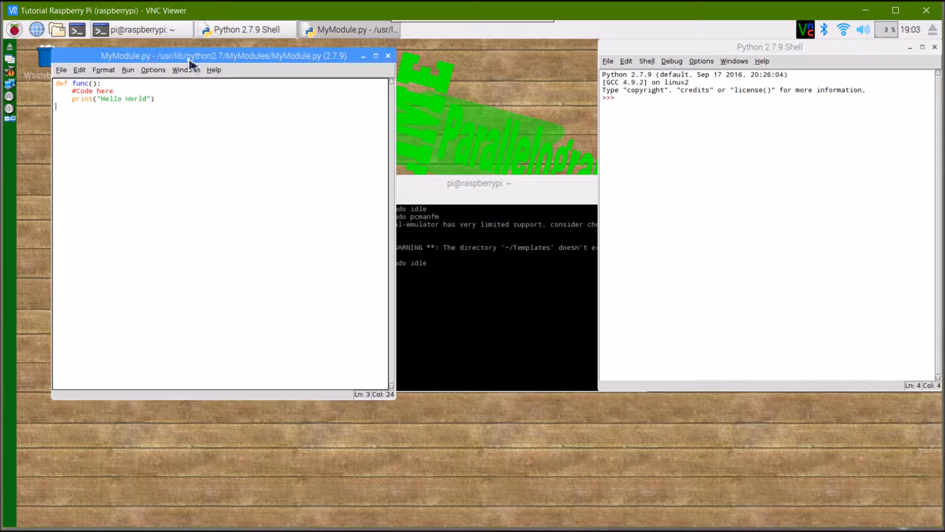
mouse_move(258, 66)
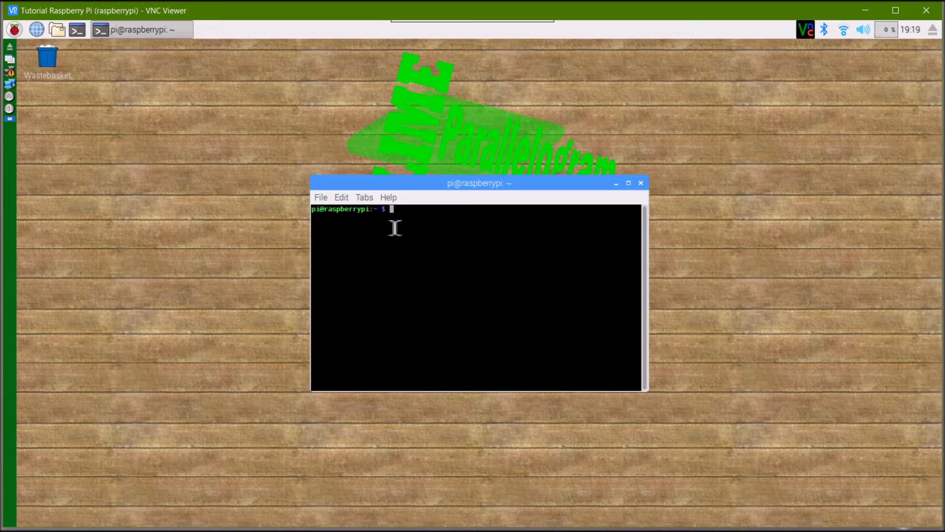
Step: Edit /etc/profile in nano to export /usr/lib/python2.7/MyModules onto PYTHONPATH, then save and exit
type("sudo nano")
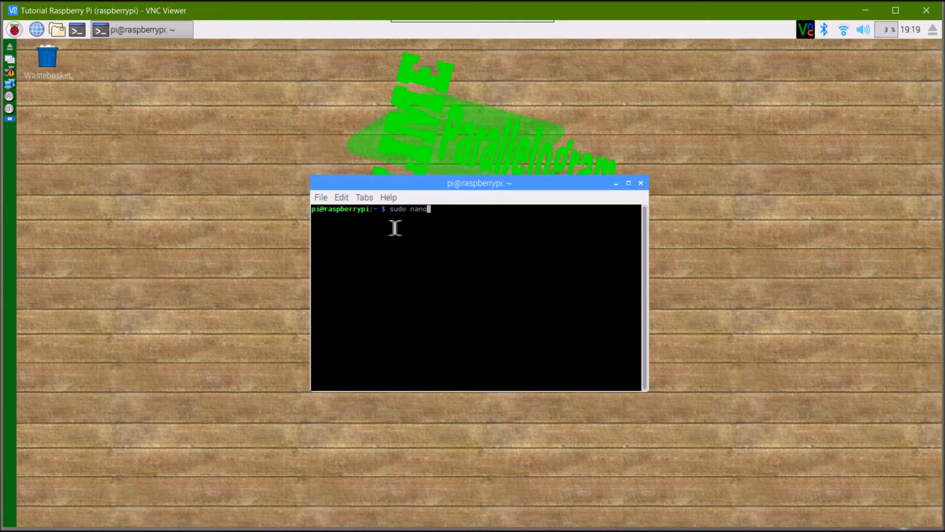
type("/etc/")
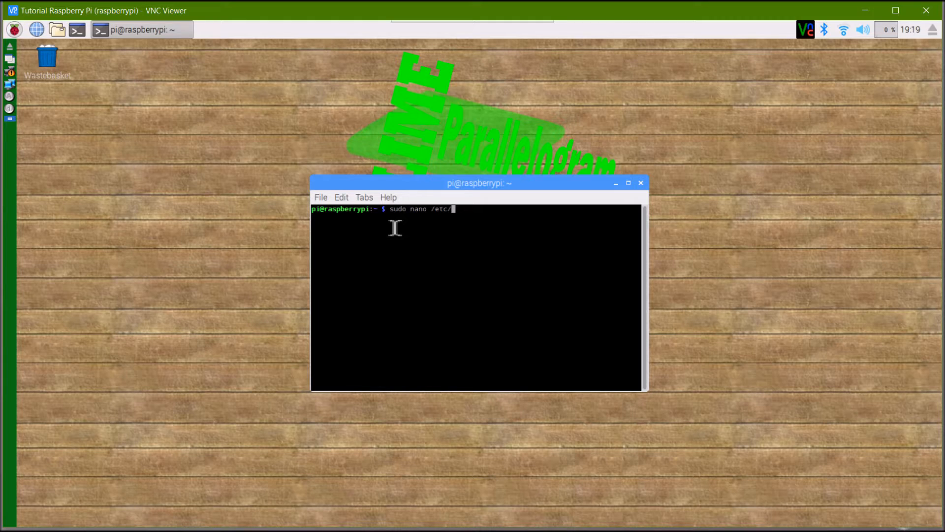
type("pr")
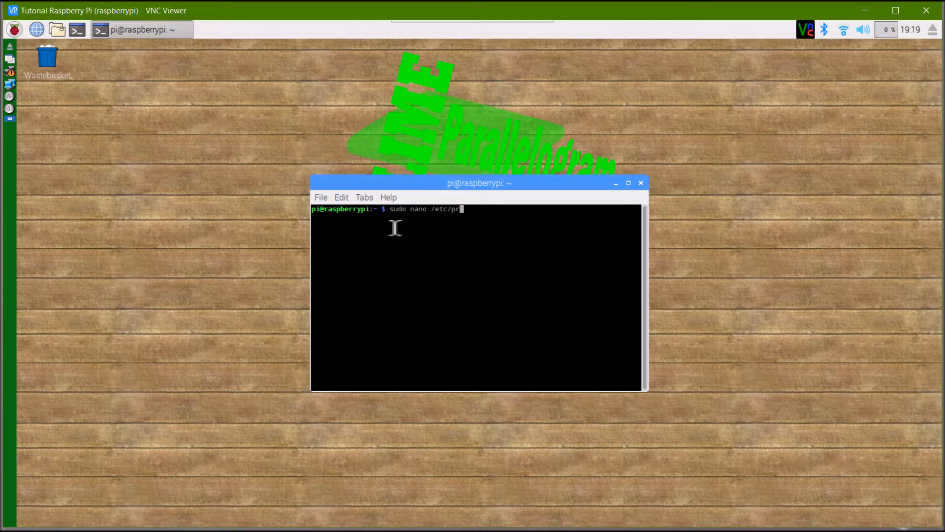
type("ofile")
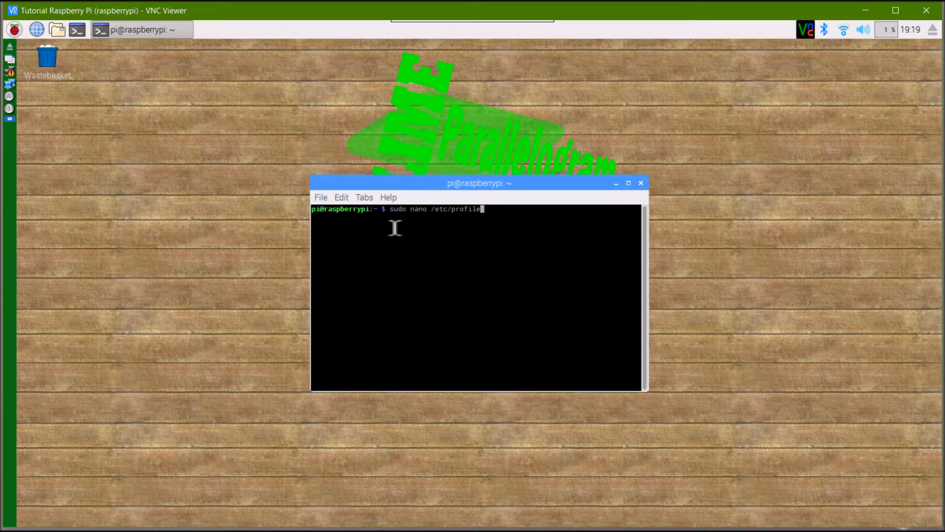
key("Return")
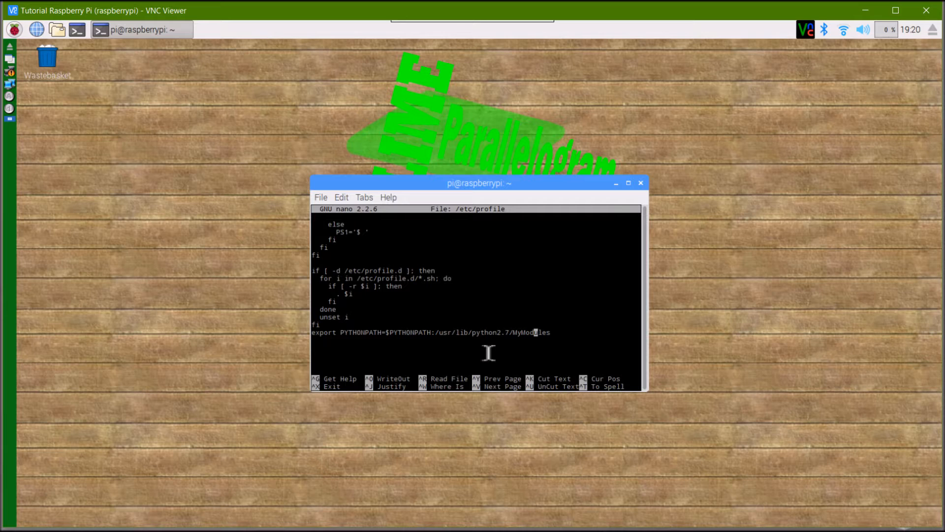
mouse_move(522, 338)
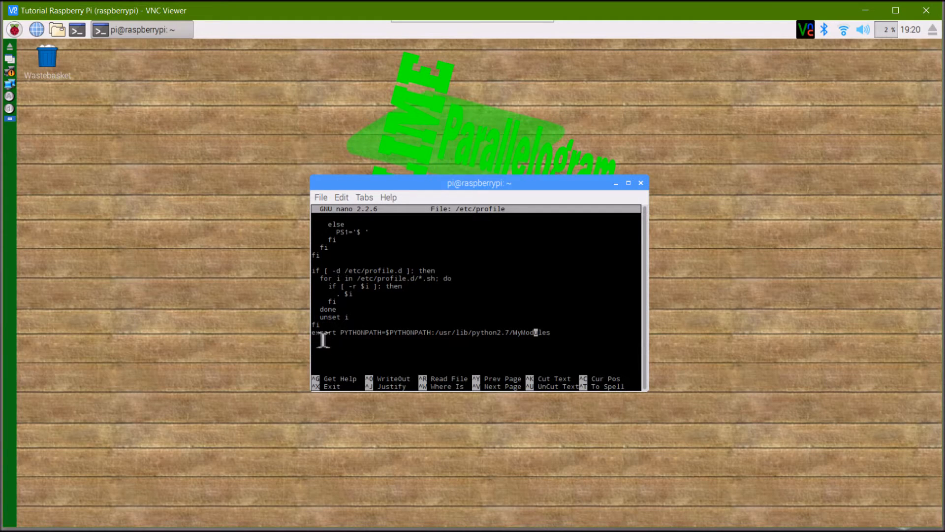
key("ctrl+x")
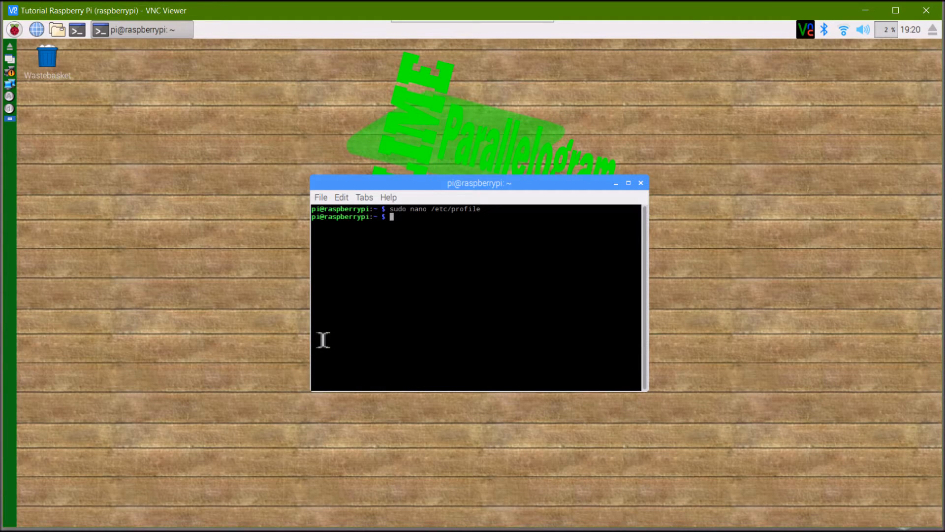
Step: Restart the Raspberry Pi with sudo reboot
type("sudo reb")
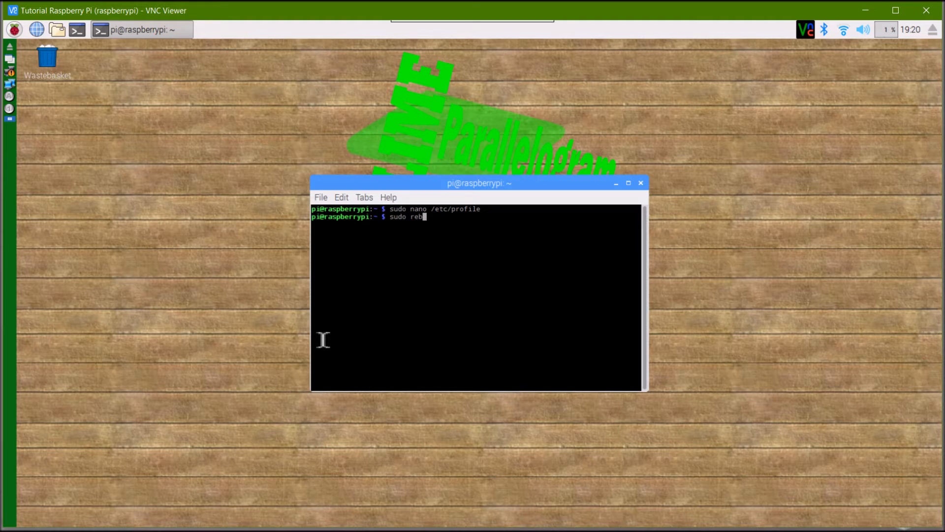
key("Return")
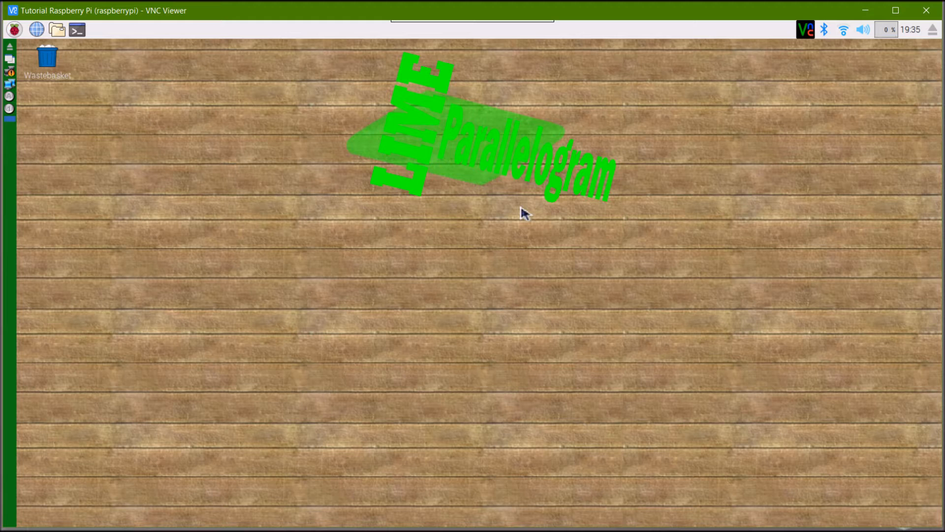
mouse_move(31, 35)
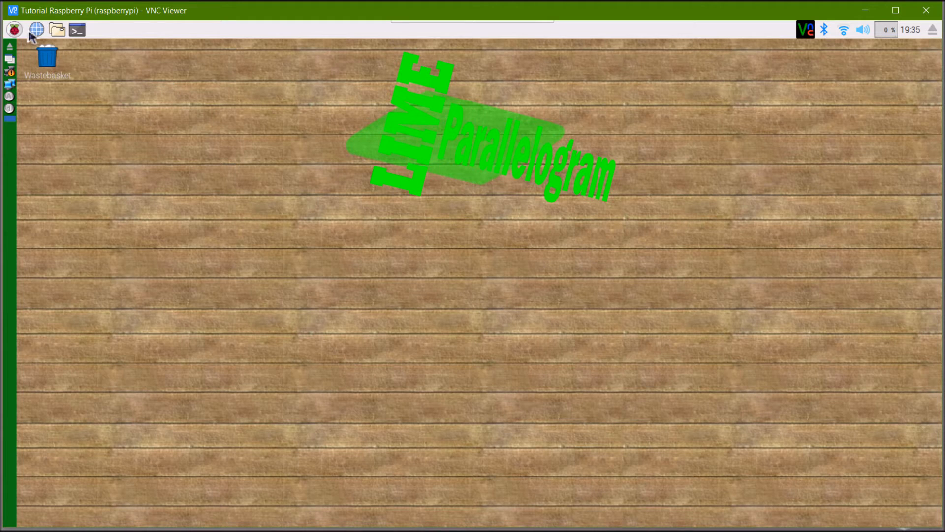
Step: Launch Python 2 IDLE, import sys and print sys.path showing /usr/lib/python2.7/MyModules
left_click(13, 28)
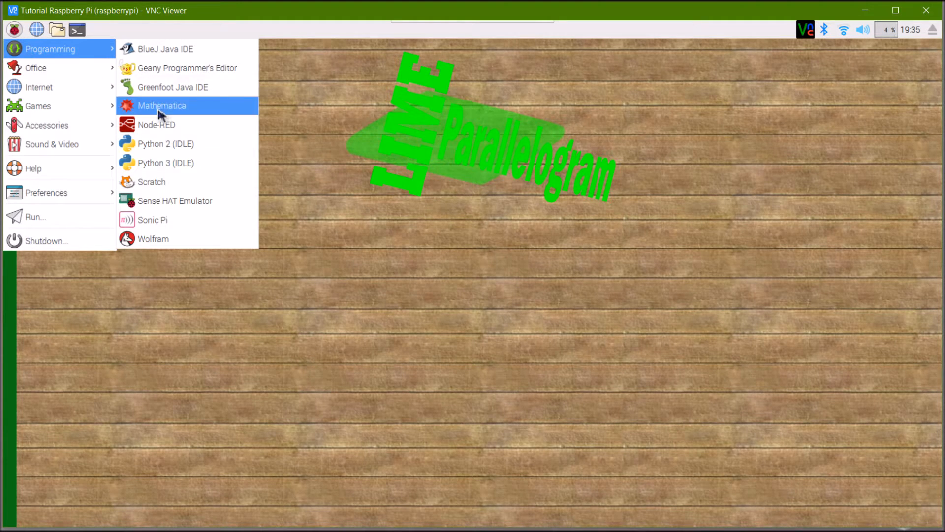
mouse_move(164, 162)
type("im")
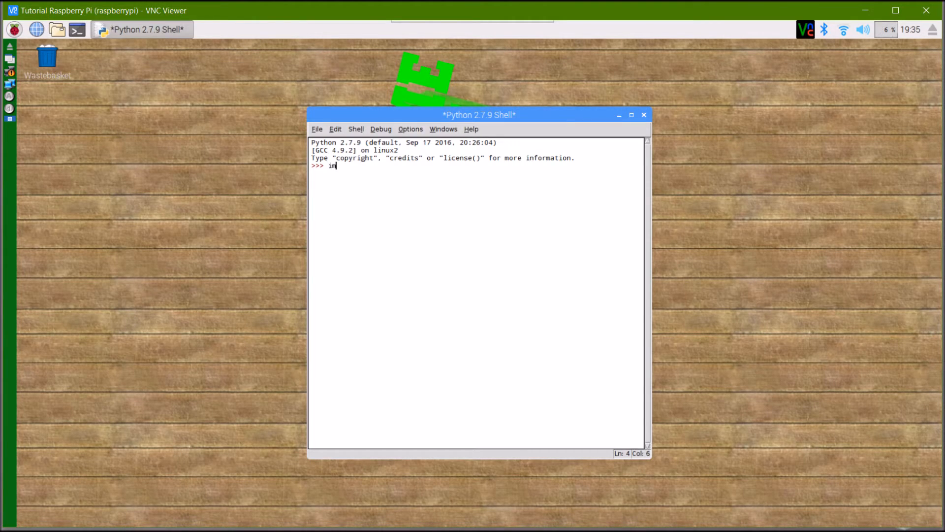
key("Return")
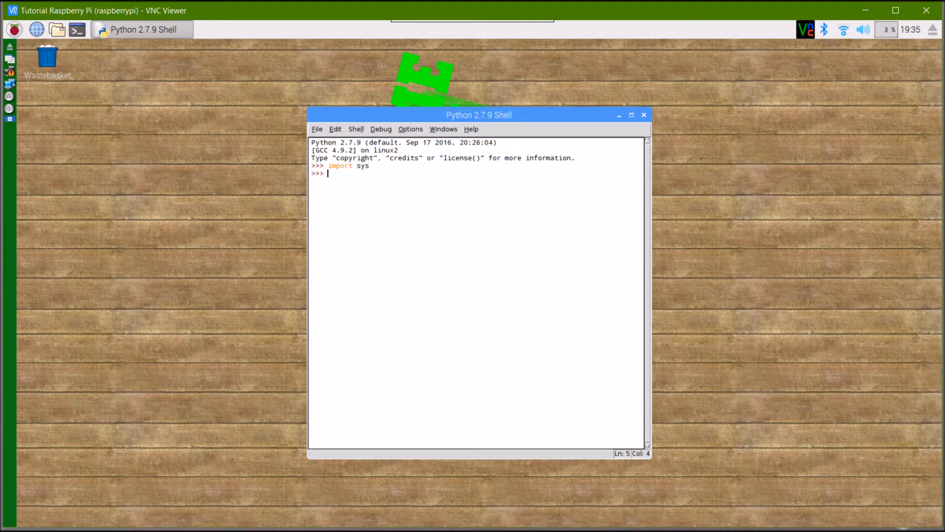
type("sys.pa")
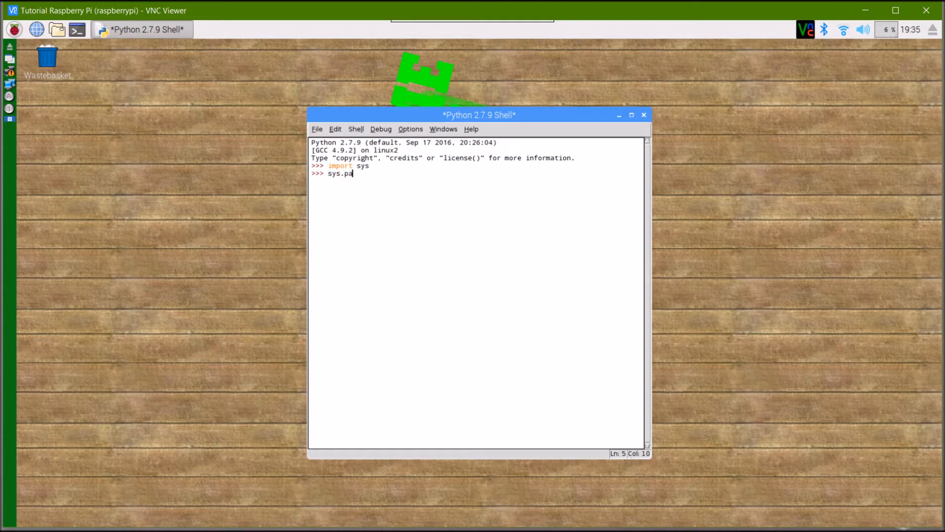
key("Return")
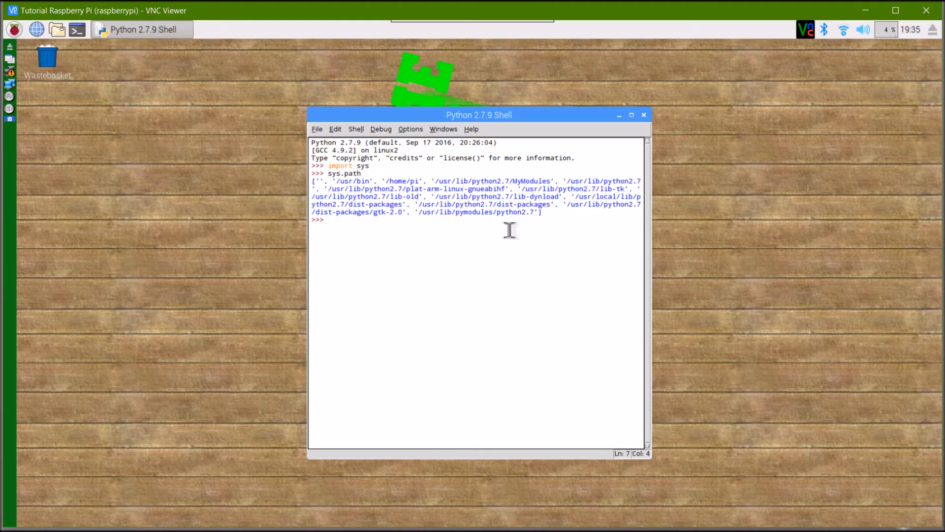
mouse_move(440, 184)
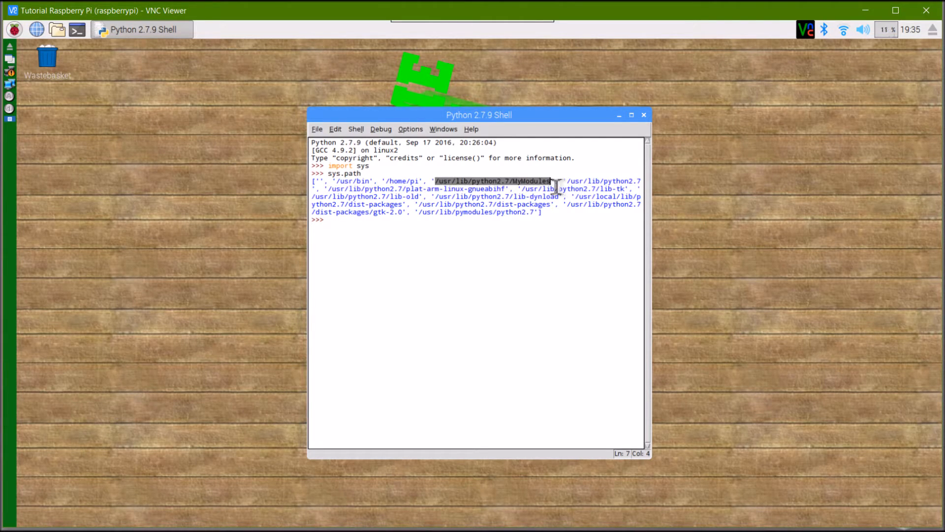
left_click(346, 219)
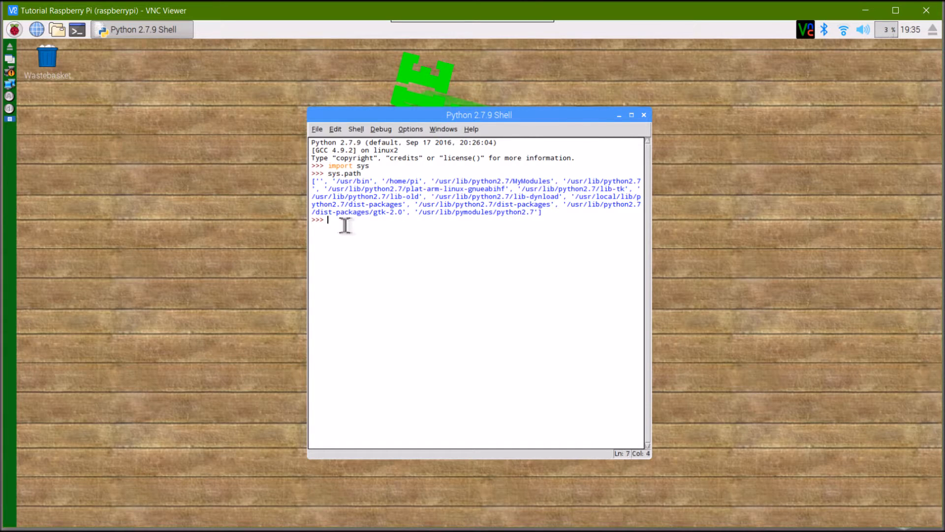
Step: Import MyModule and call MyModule.func() to print Hello World
type("in")
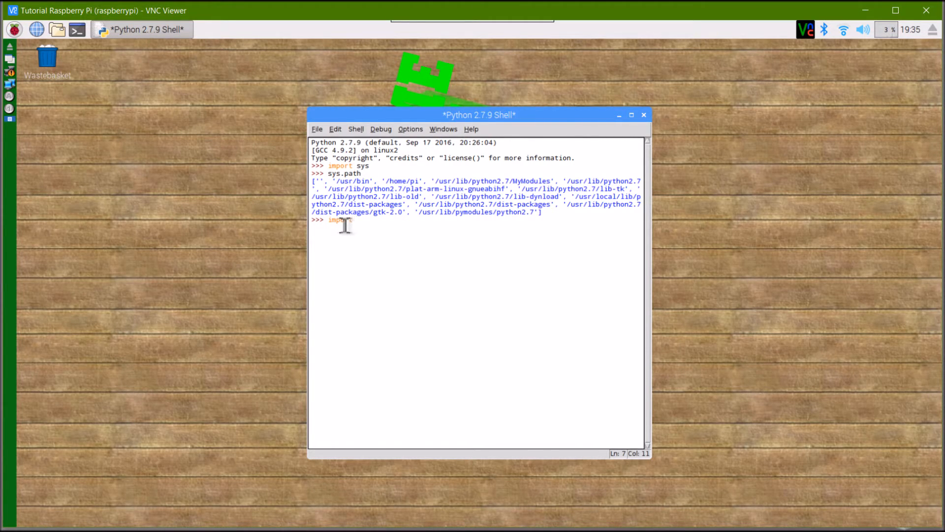
type("M")
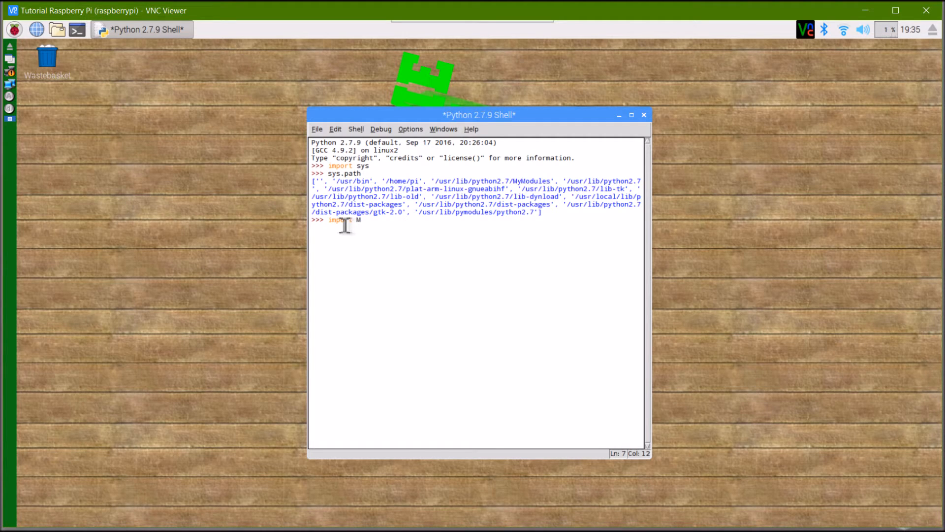
type("yModu")
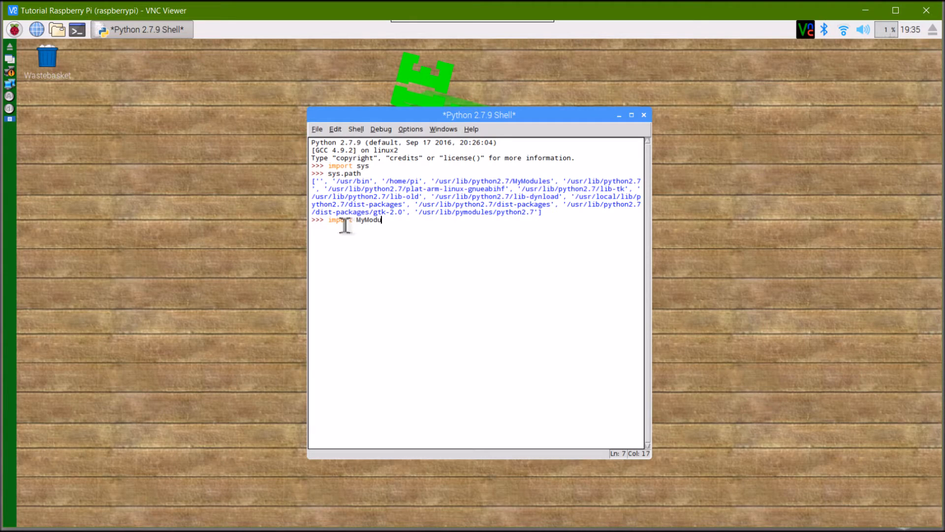
key("Return")
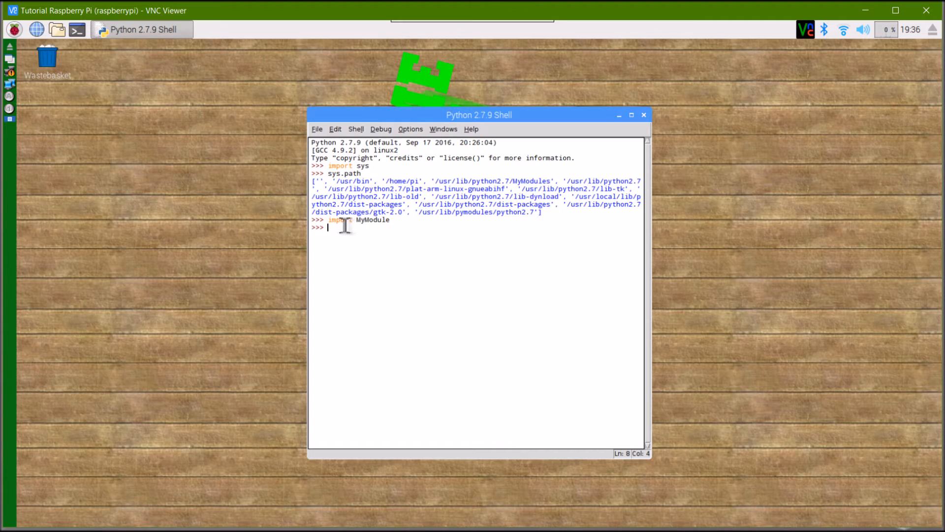
type("MyModule")
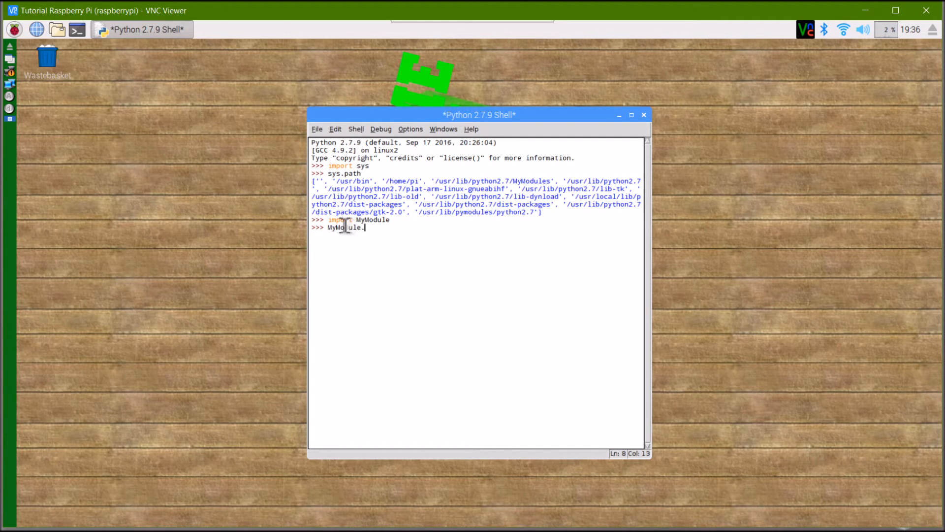
type(".func(")
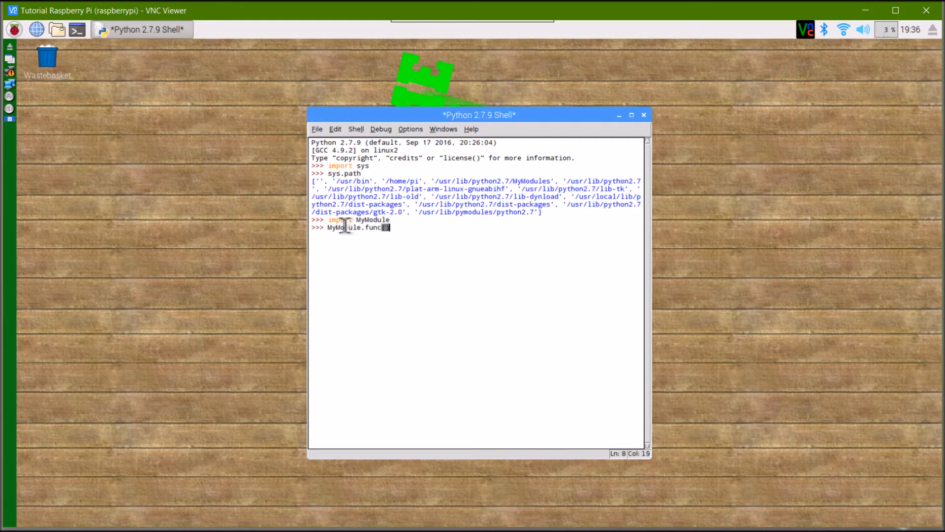
key("Return")
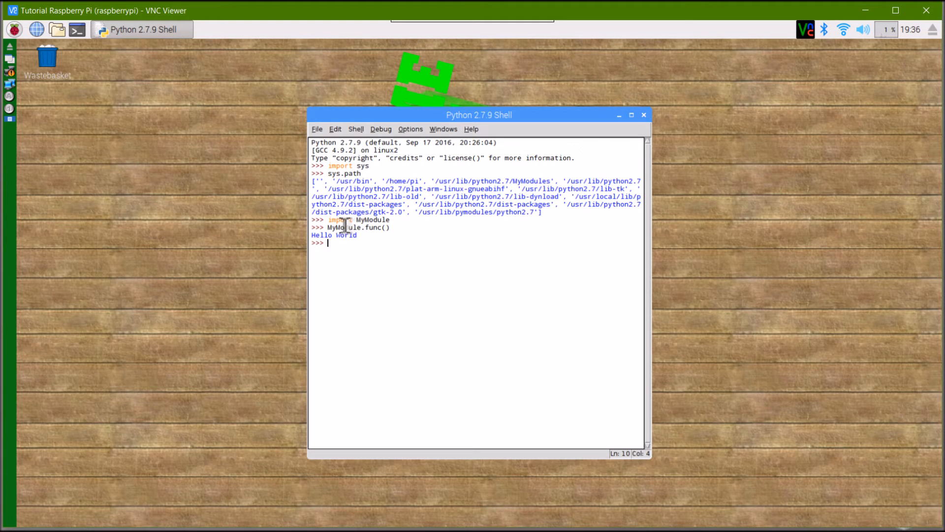
Step: Import func directly with 'from MyModule import func'
type("fr")
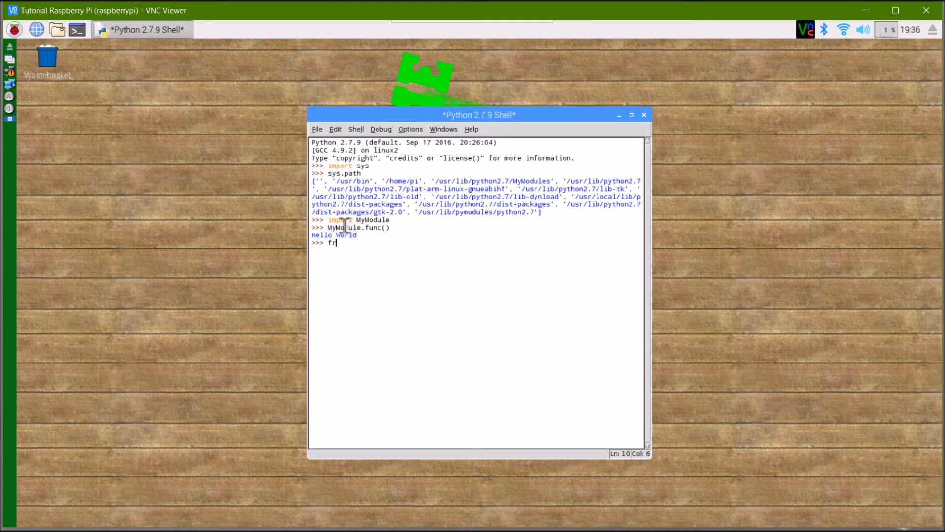
type("o")
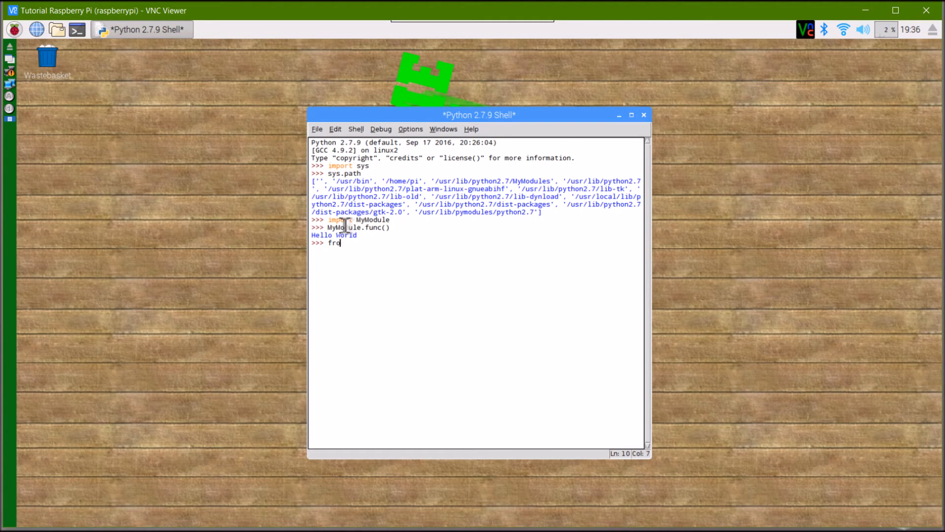
type("m M")
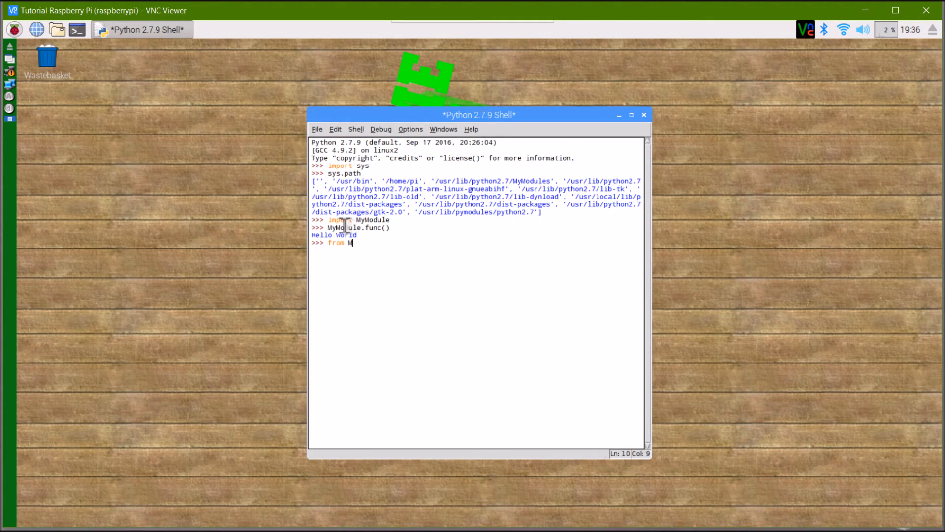
type("yModule import")
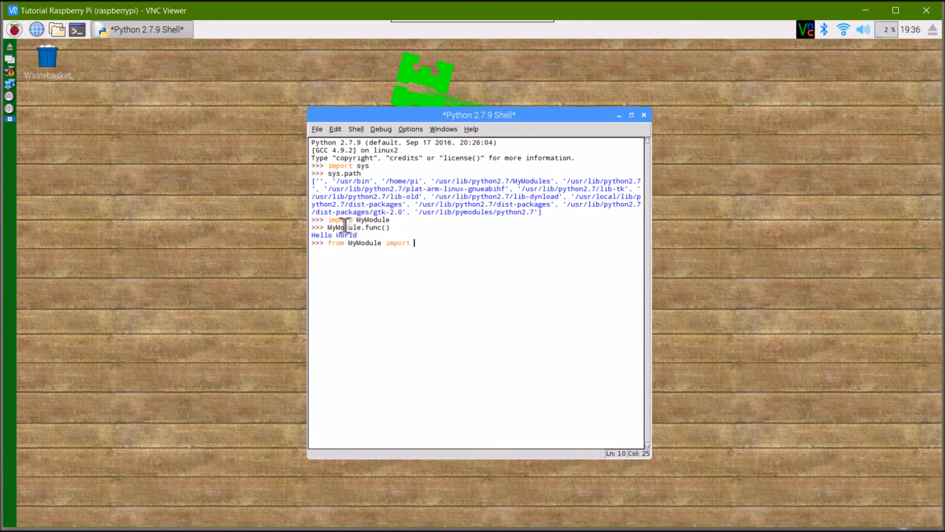
type("func")
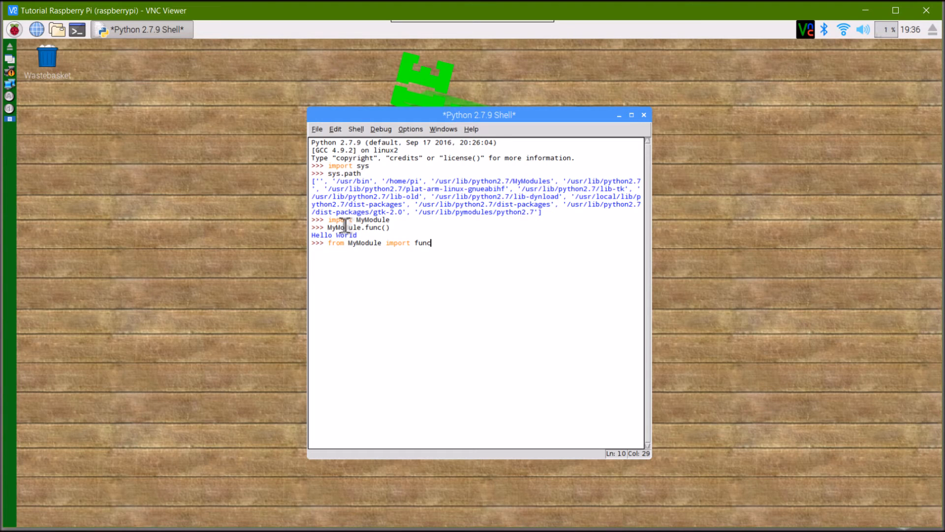
key("Return")
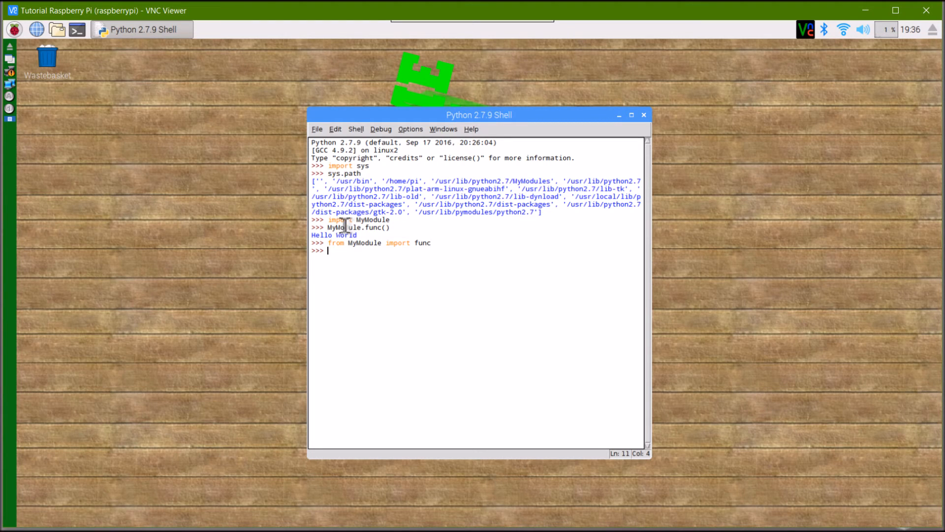
Step: Call func() twice, each printing Hello World
type("func(")
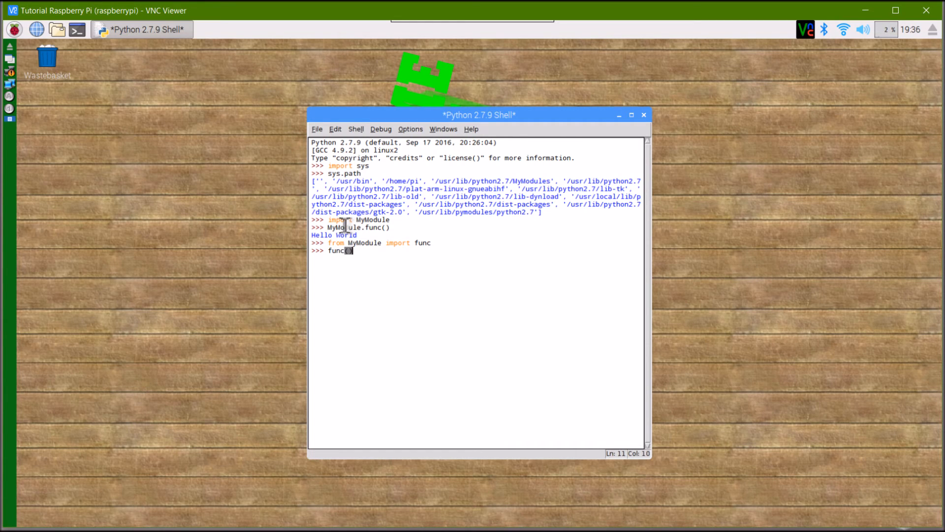
key("Return")
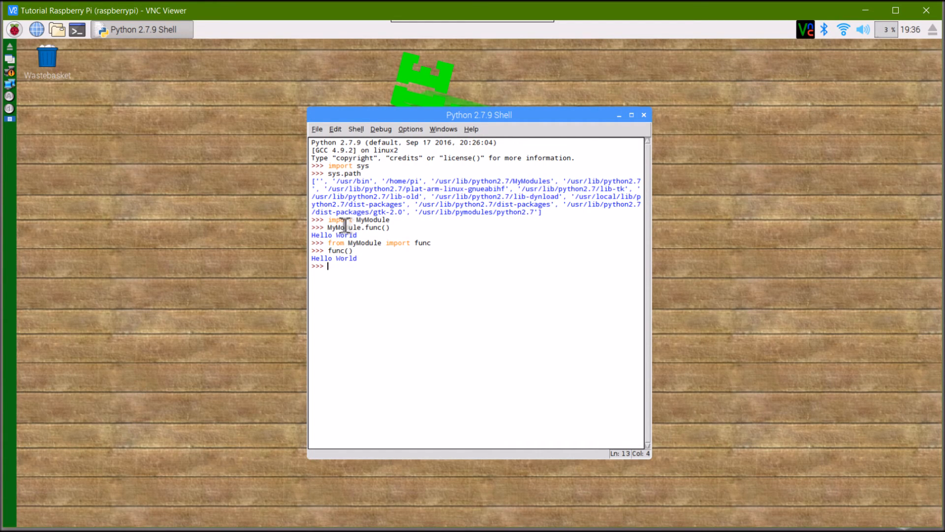
type("func()")
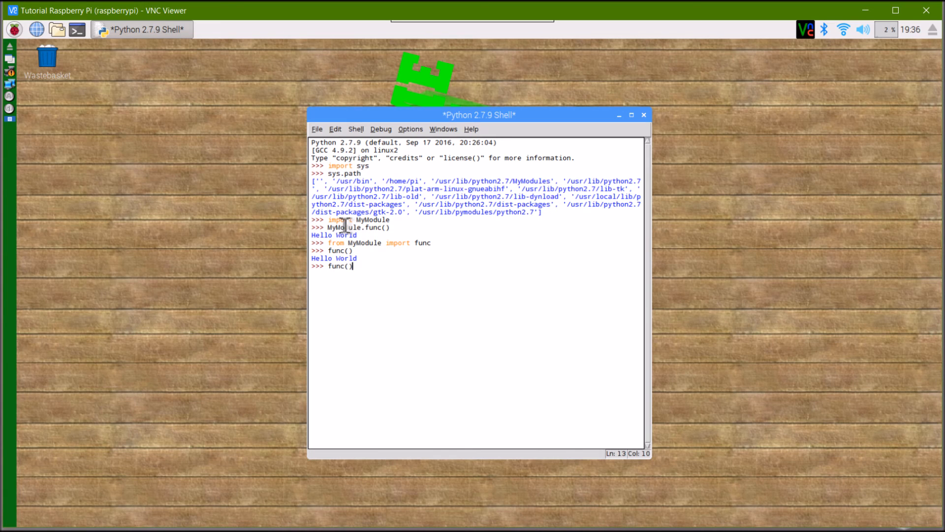
key("Return")
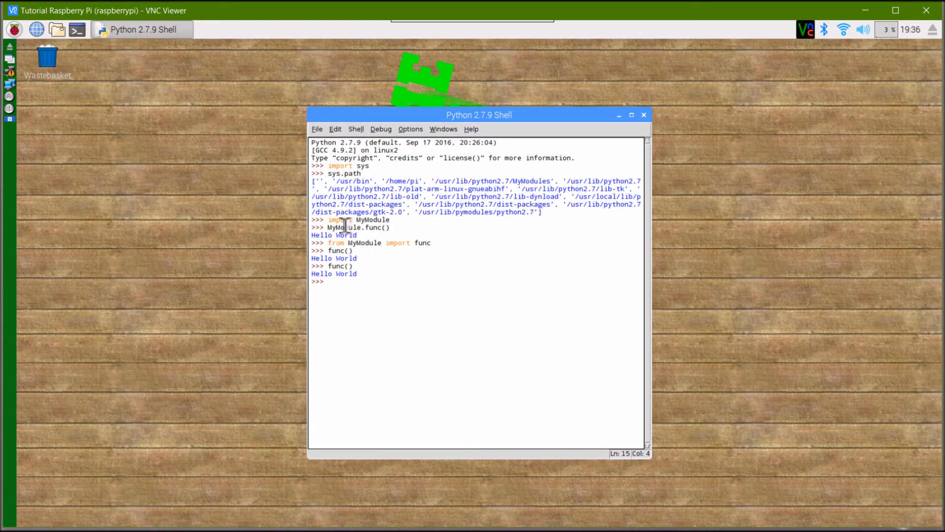